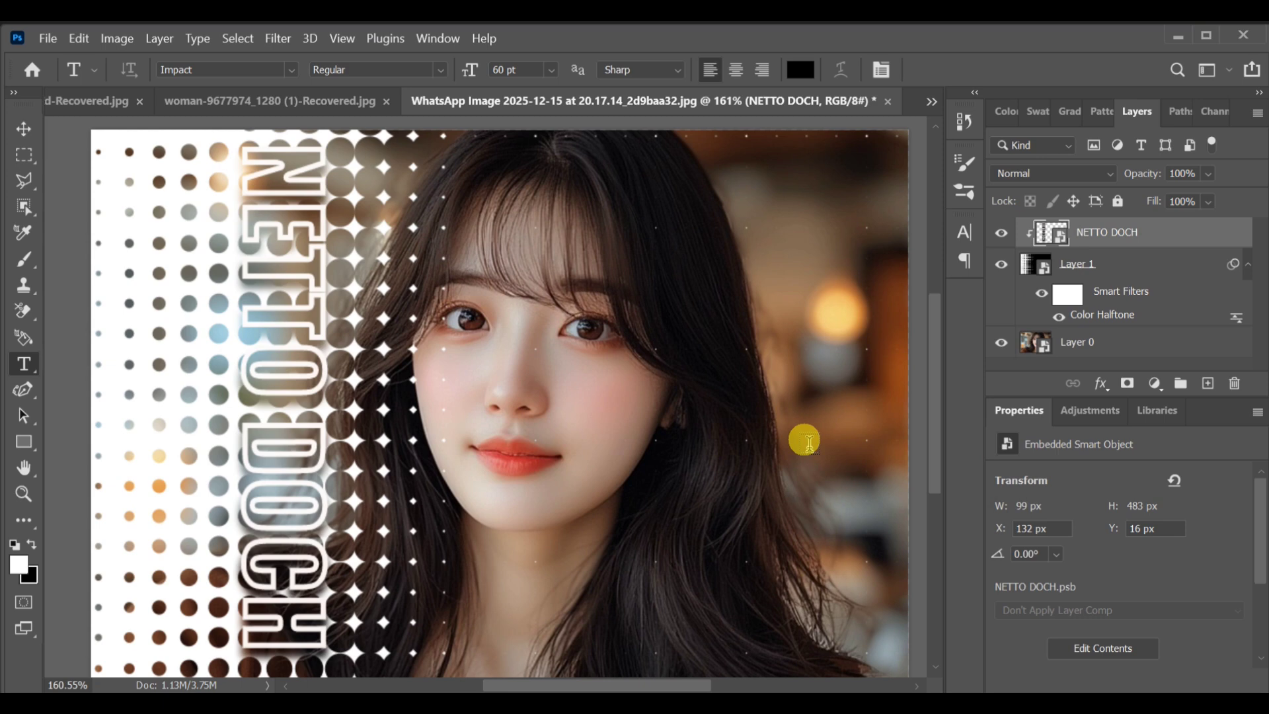
pyautogui.moveTo(376, 502)
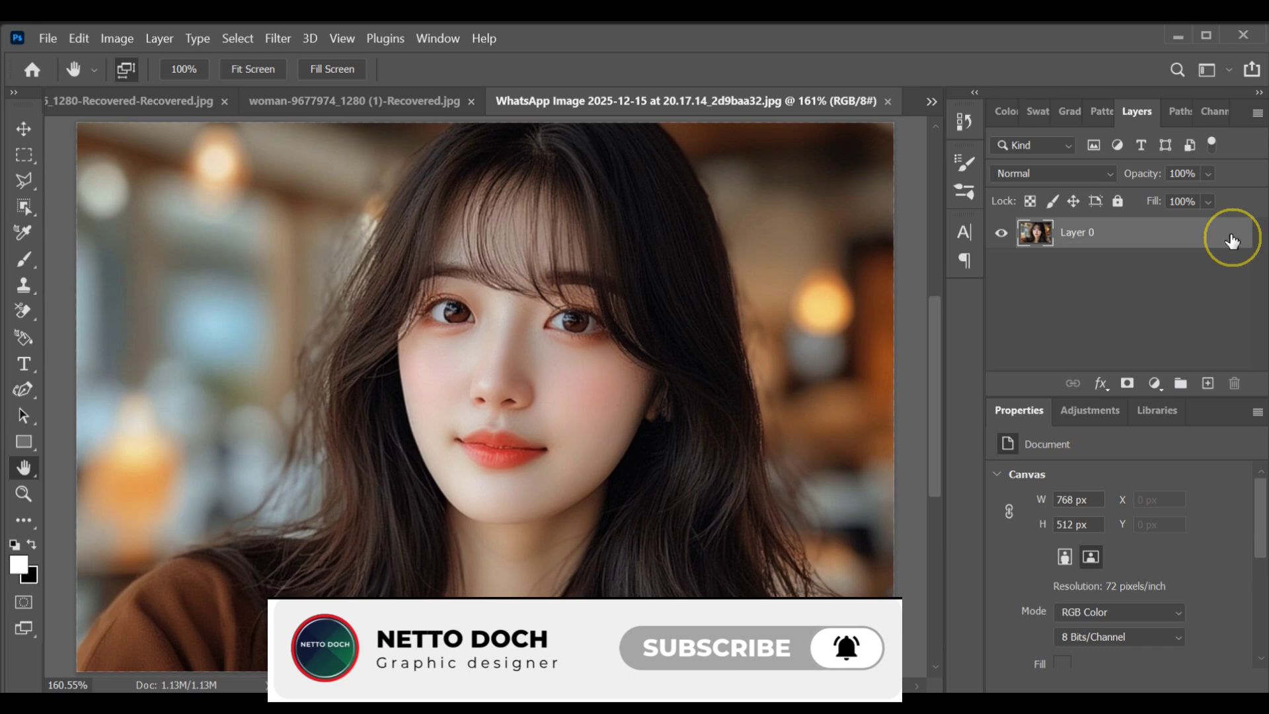
# Step: Convert the portrait layer to a smart object and add an empty layer above it
pyautogui.rightClick(1231, 231)
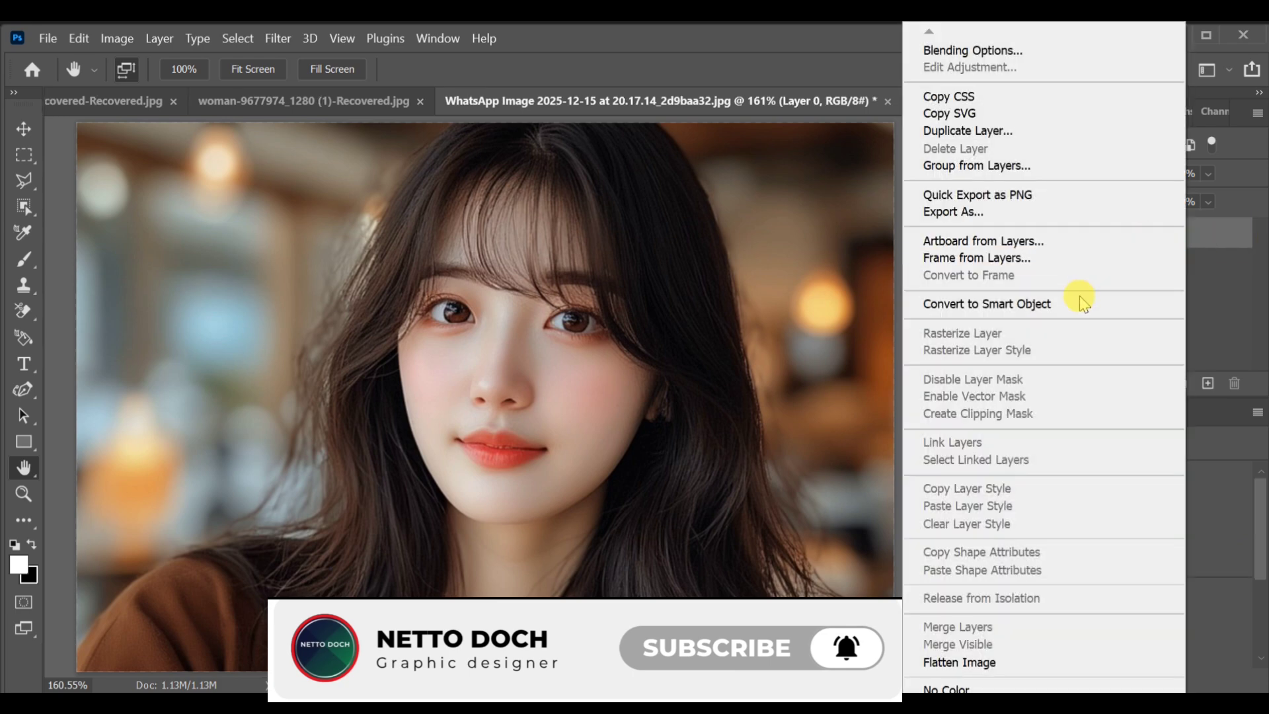
pyautogui.click(986, 304)
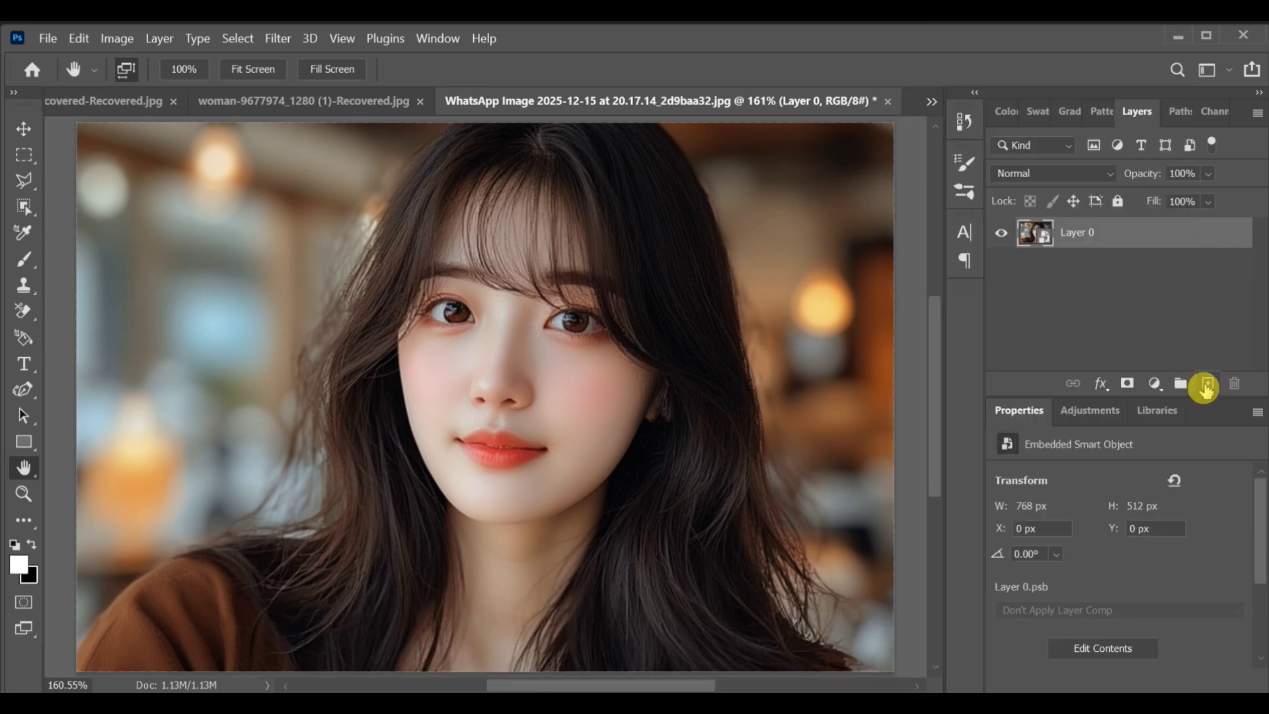
pyautogui.click(1203, 383)
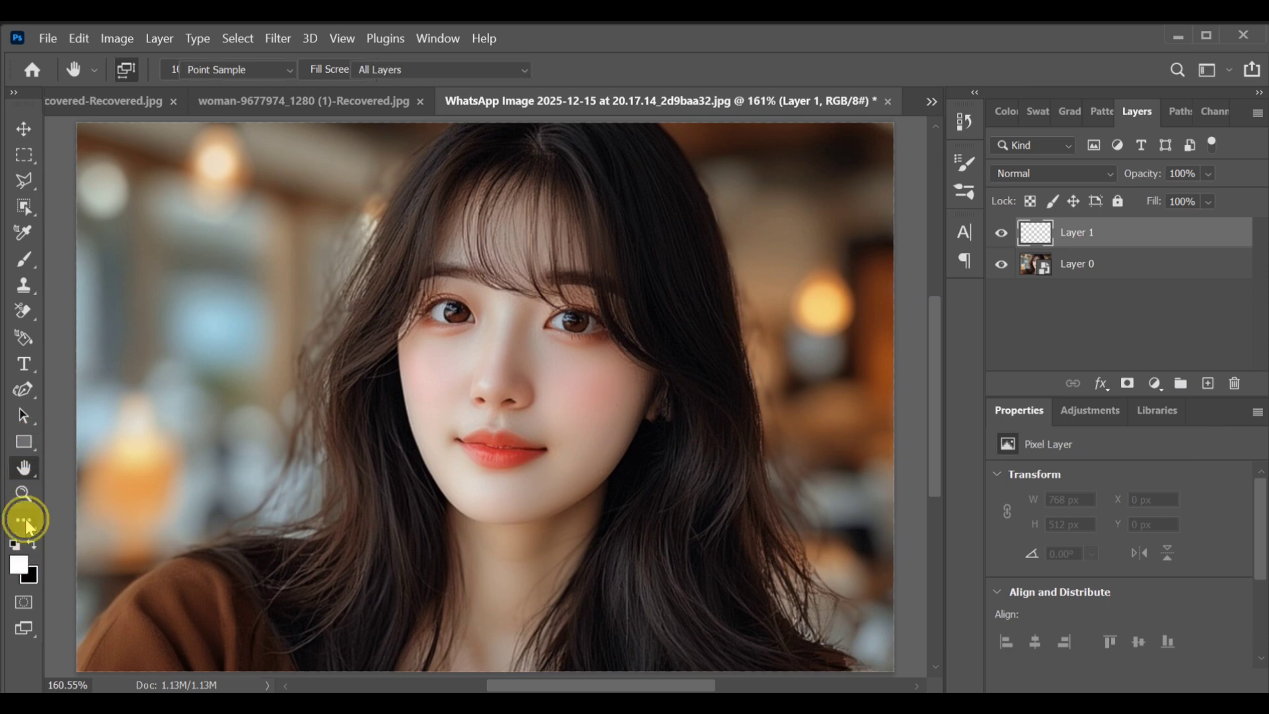
# Step: Fill the new layer with the Basics black-white gradient, white fading from the left edge
pyautogui.click(24, 522)
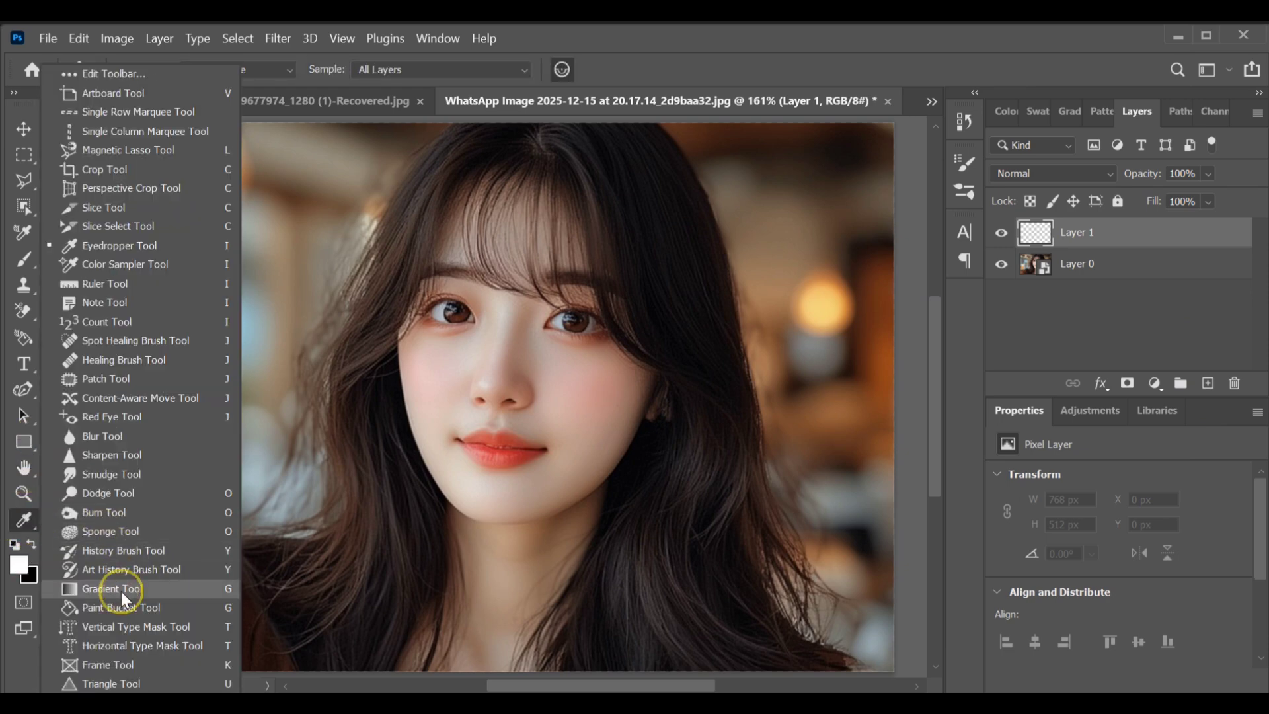
pyautogui.click(113, 590)
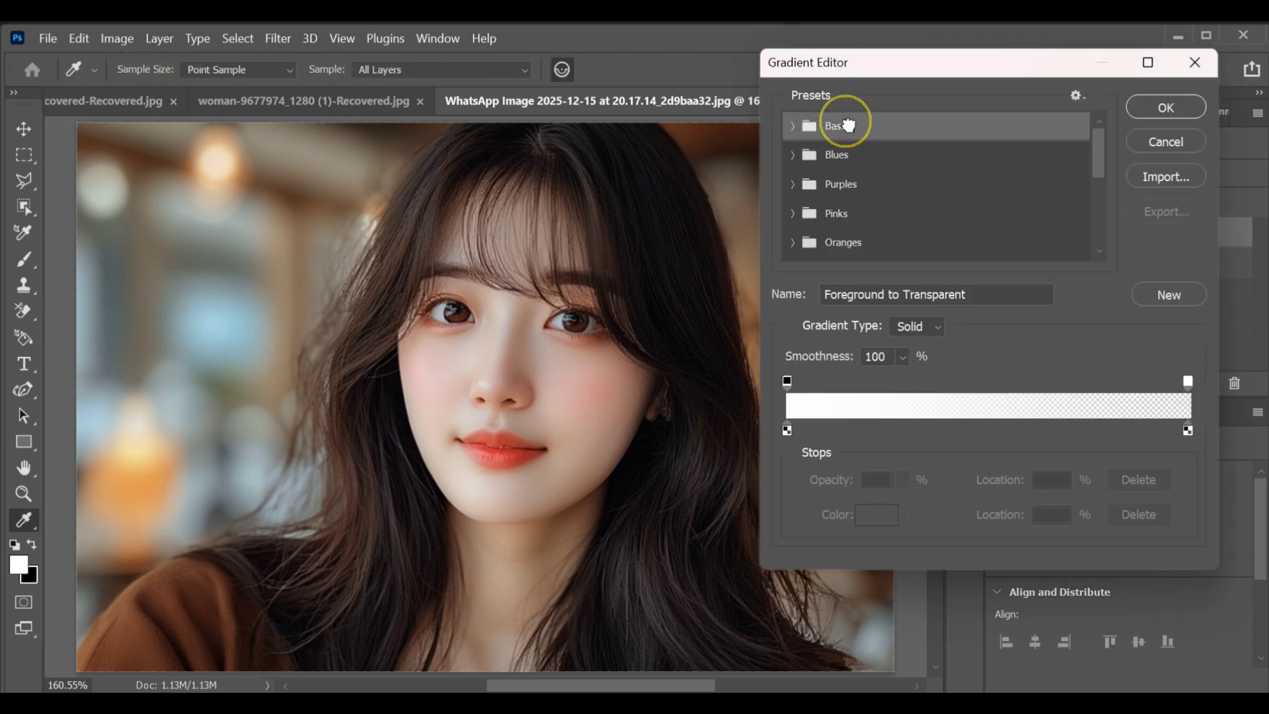
pyautogui.click(809, 126)
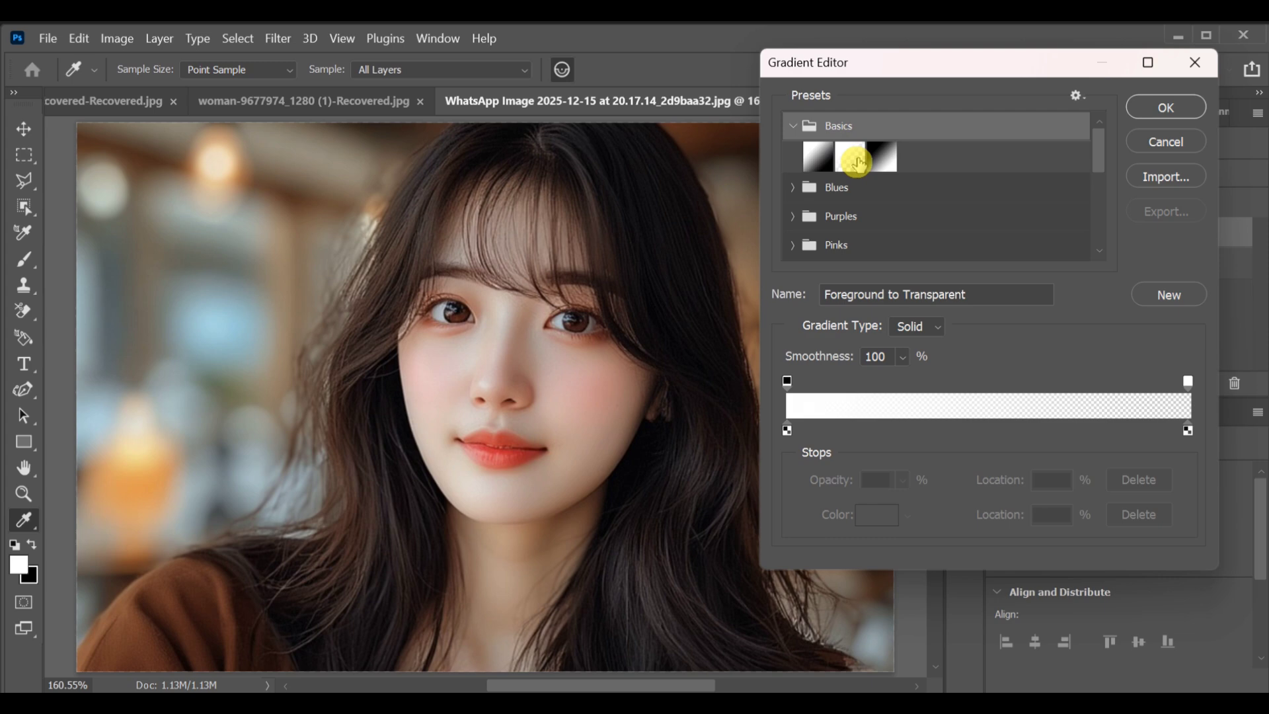
pyautogui.click(882, 156)
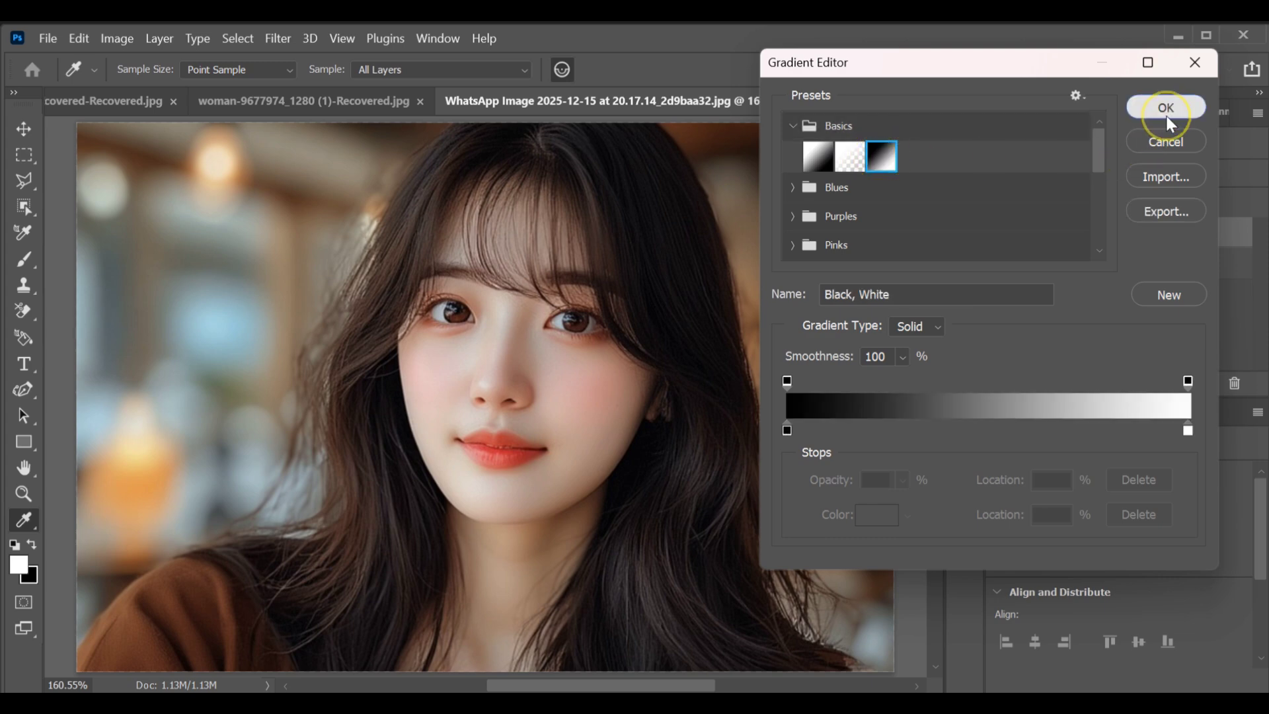
pyautogui.click(1166, 109)
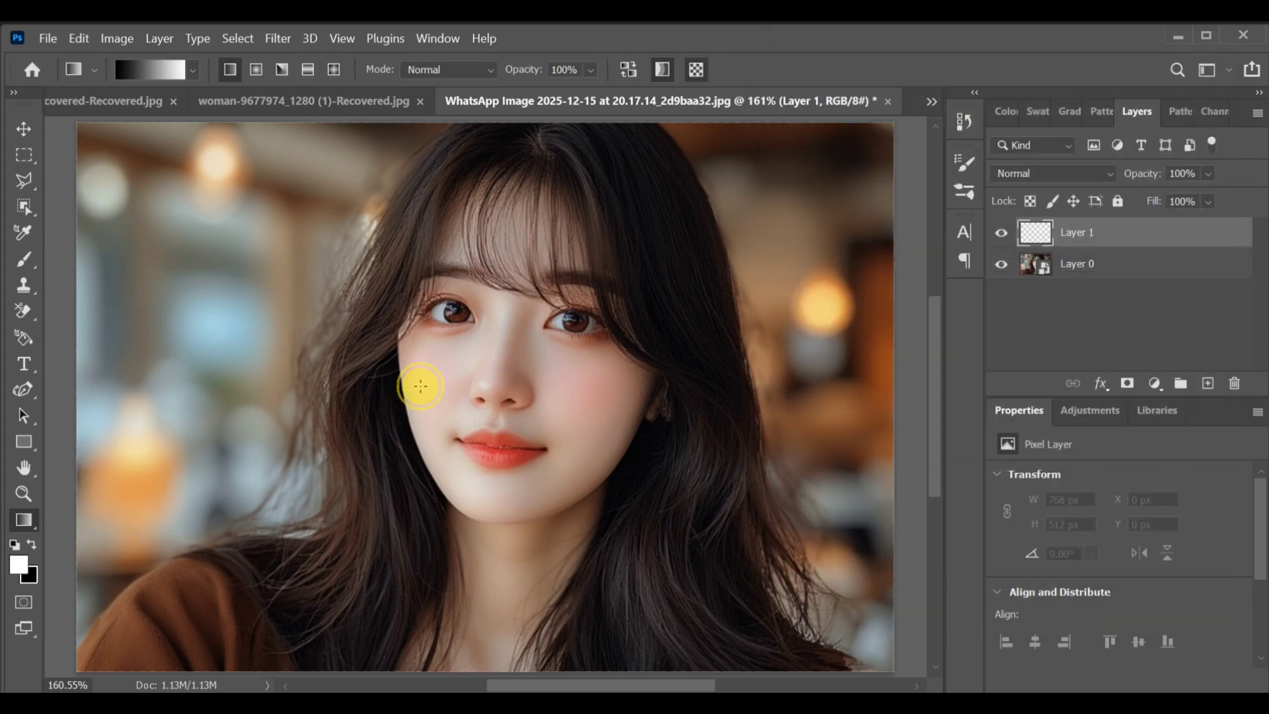
pyautogui.moveTo(96, 388); pyautogui.dragTo(420, 388)
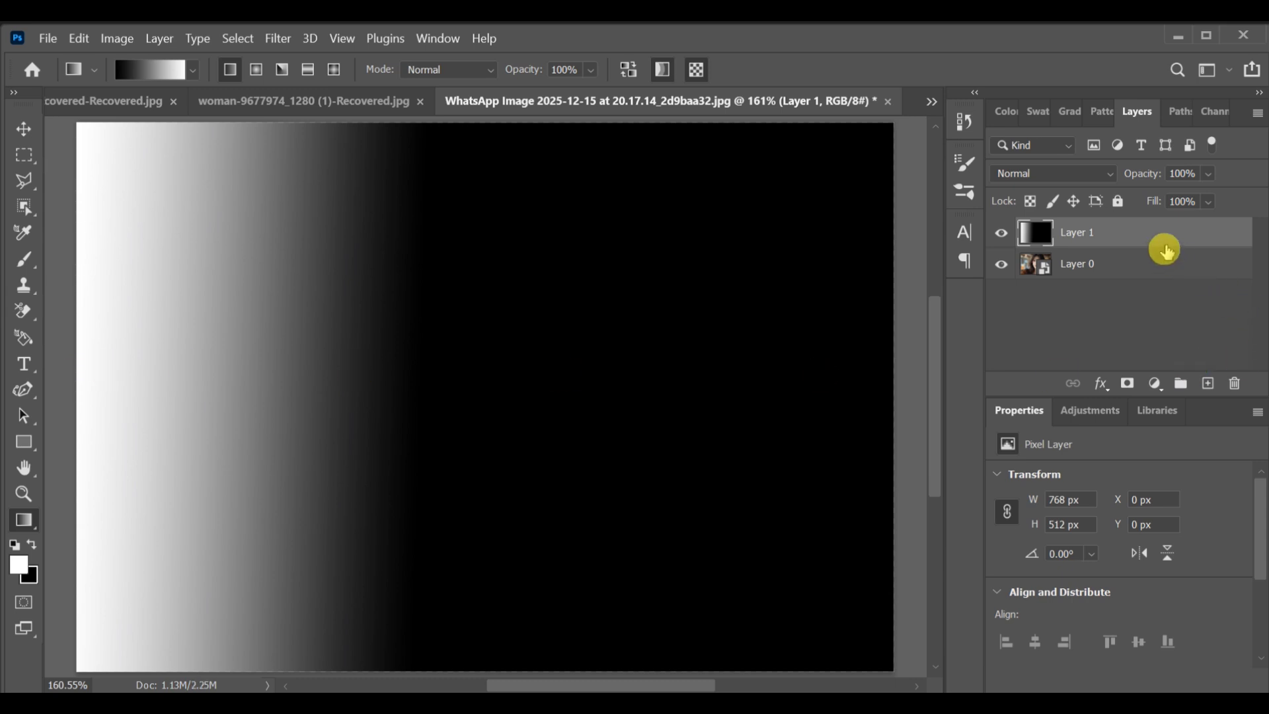
# Step: Convert the gradient layer into a smart object
pyautogui.rightClick(1163, 238)
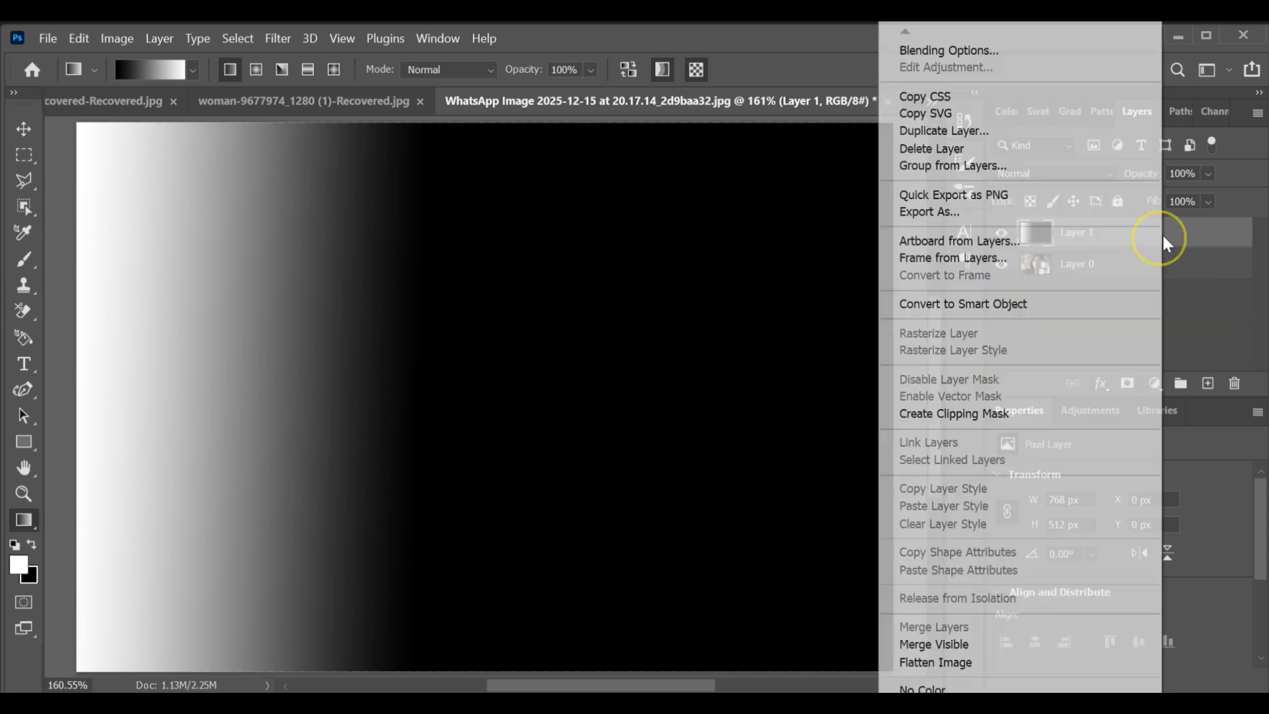
pyautogui.click(962, 304)
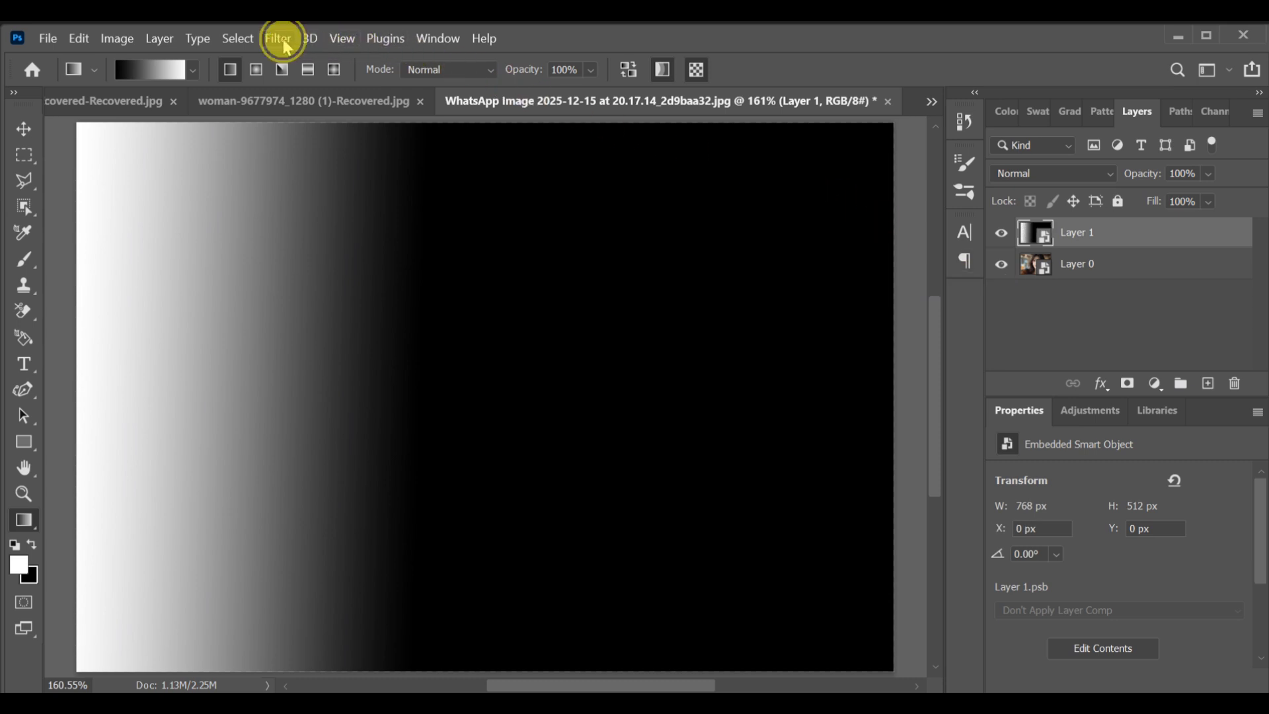
# Step: Apply a Color Halftone smart filter with max radius 40 and all four channel angles 0
pyautogui.click(277, 38)
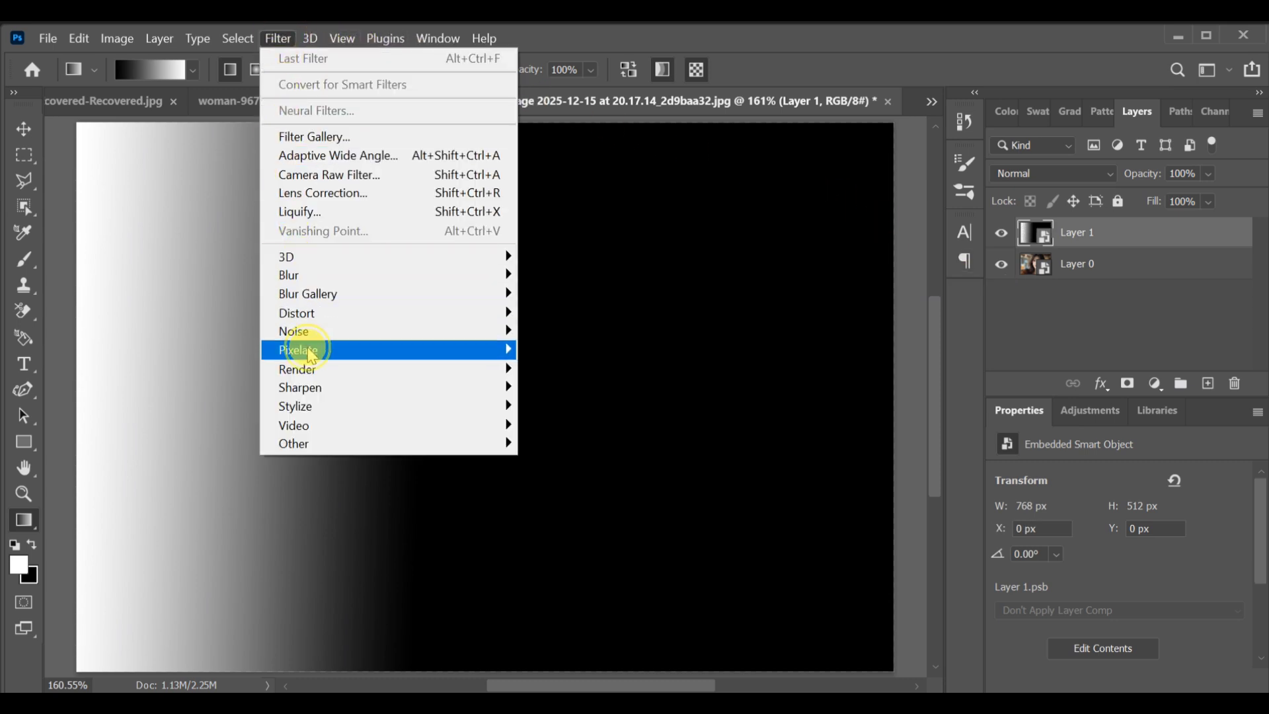
pyautogui.click(299, 349)
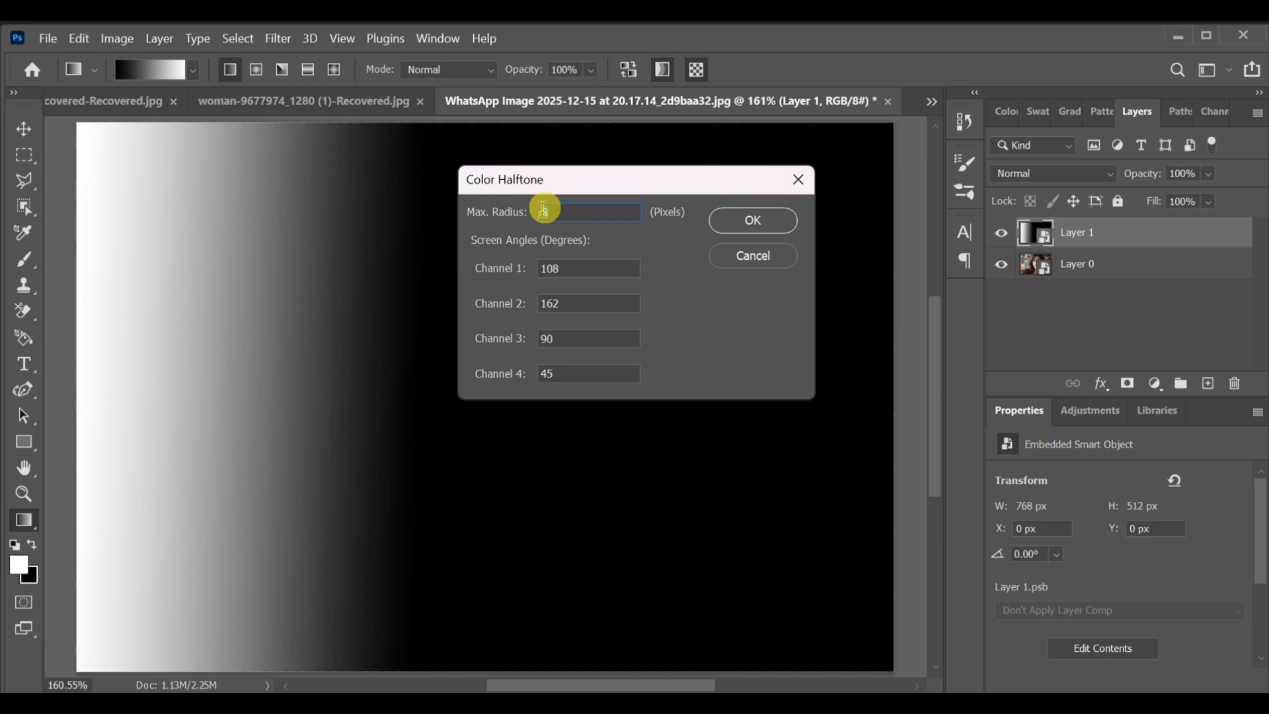
pyautogui.write('4')
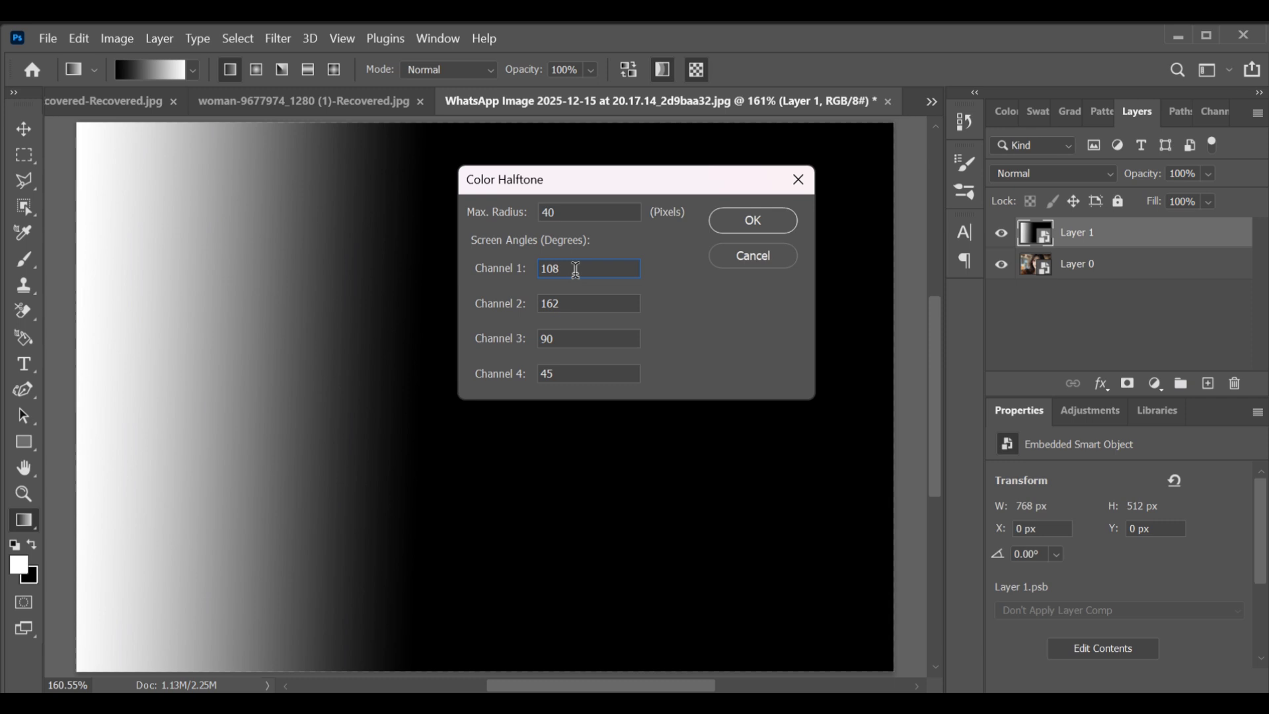
pyautogui.write('0')
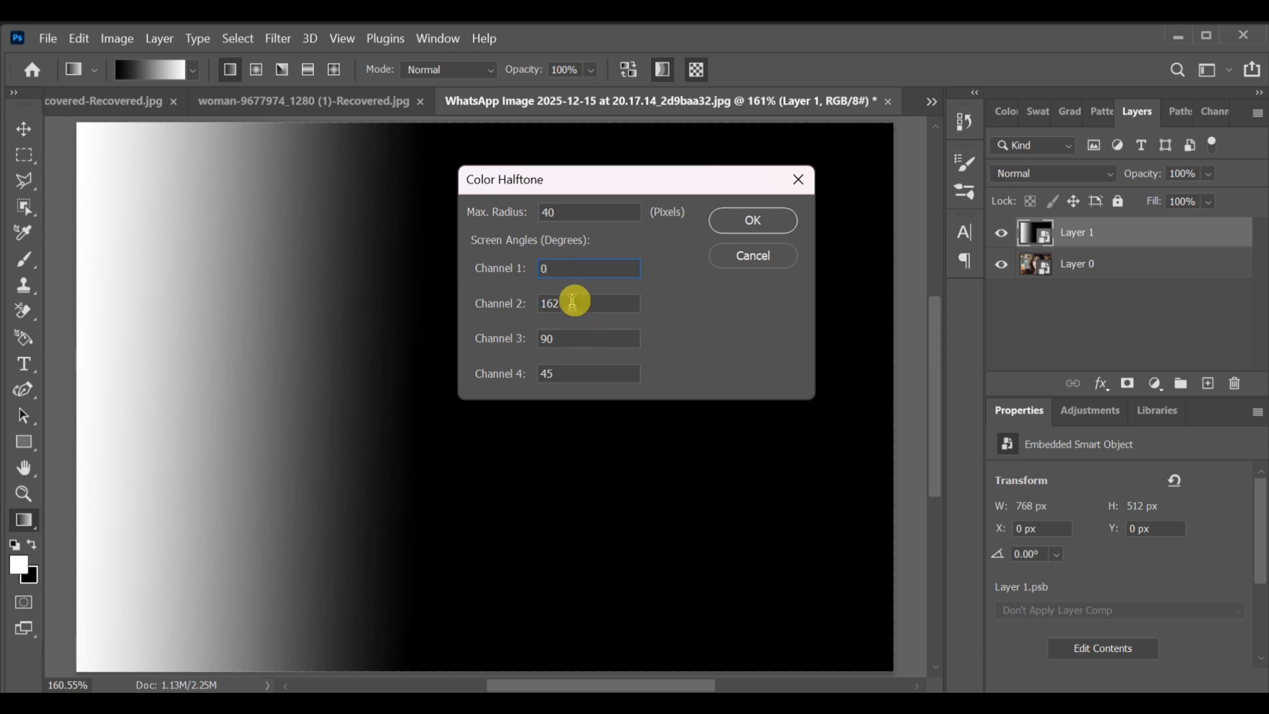
pyautogui.write('0')
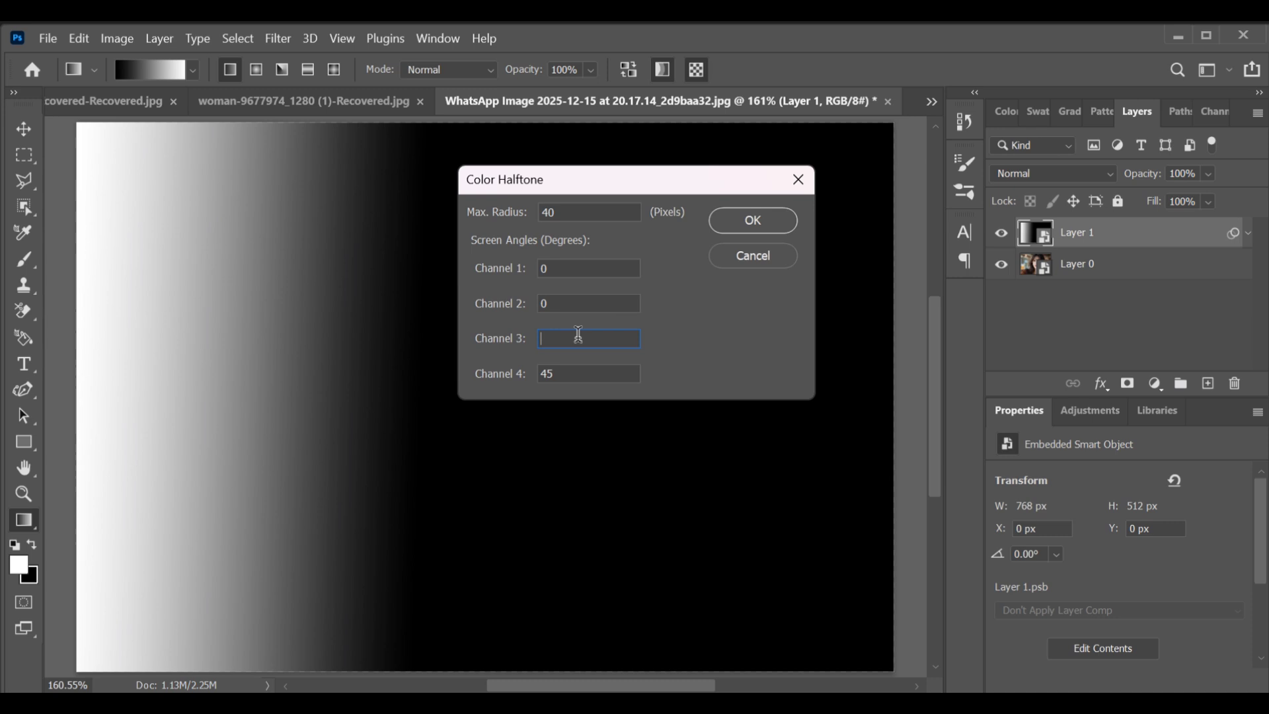
pyautogui.click(571, 373)
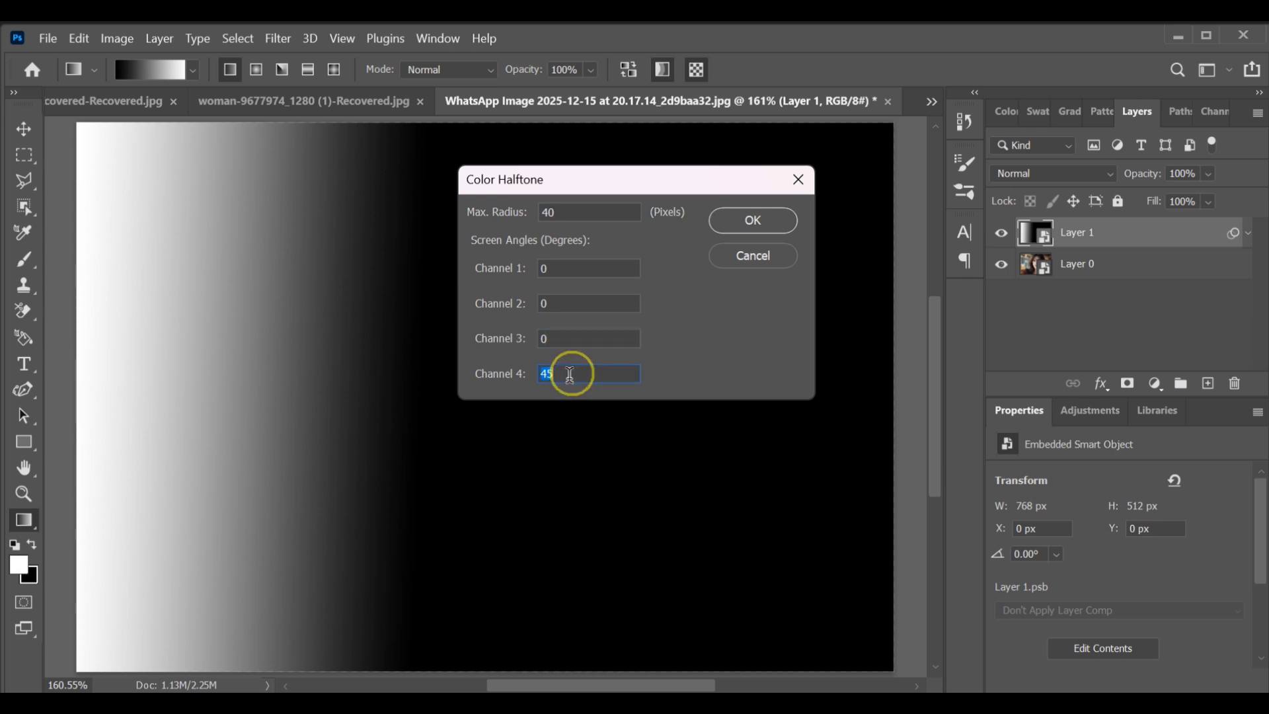
pyautogui.write('0')
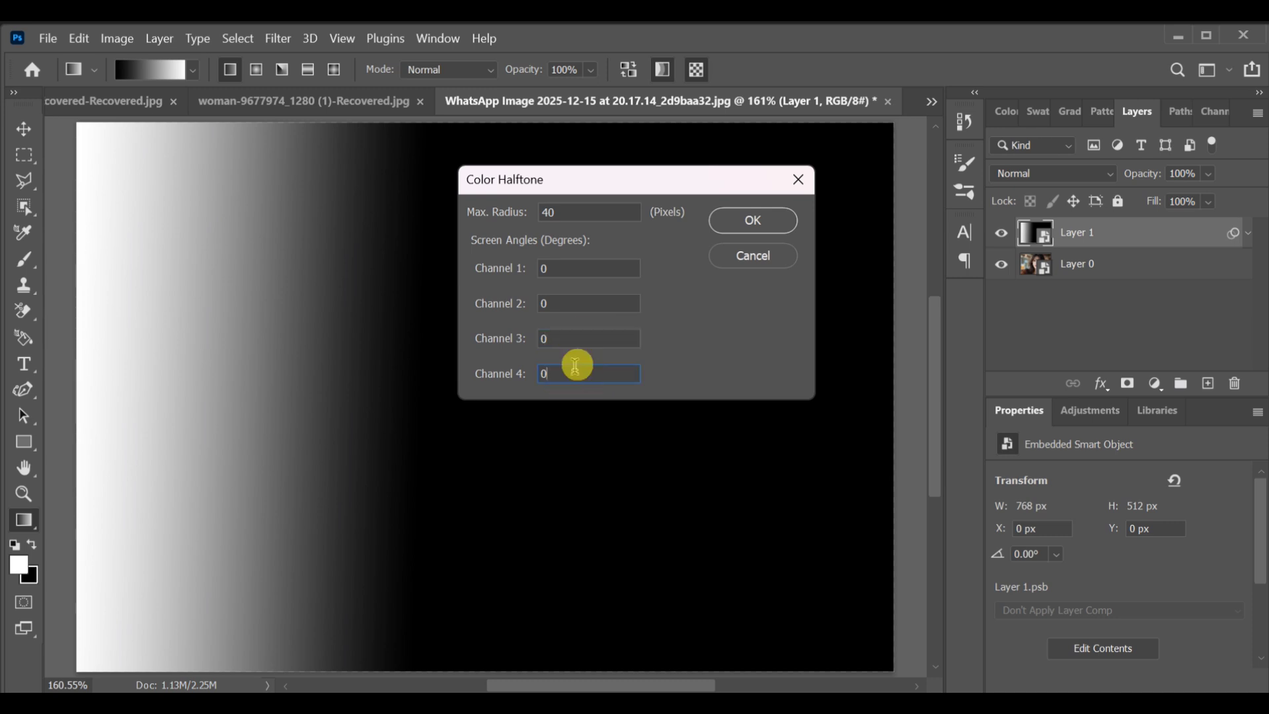
pyautogui.click(752, 220)
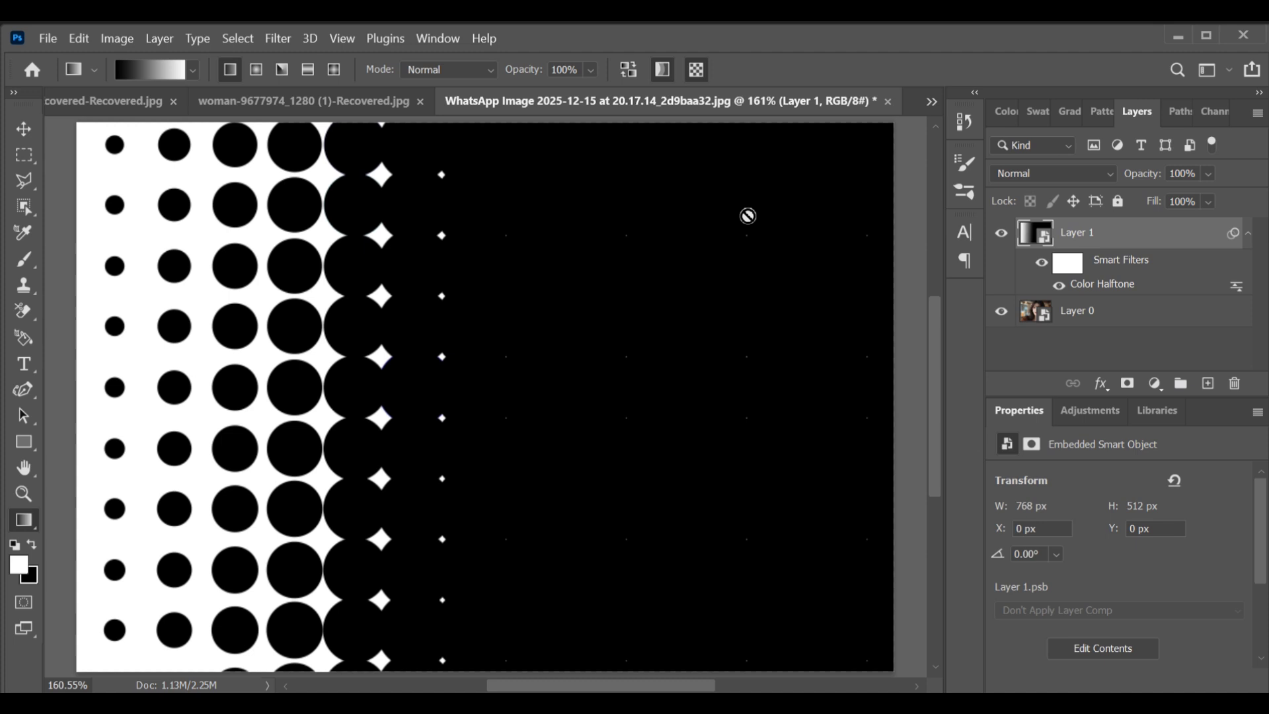
# Step: Set the halftone layer's blend mode to Screen so the portrait shows through
pyautogui.click(1052, 173)
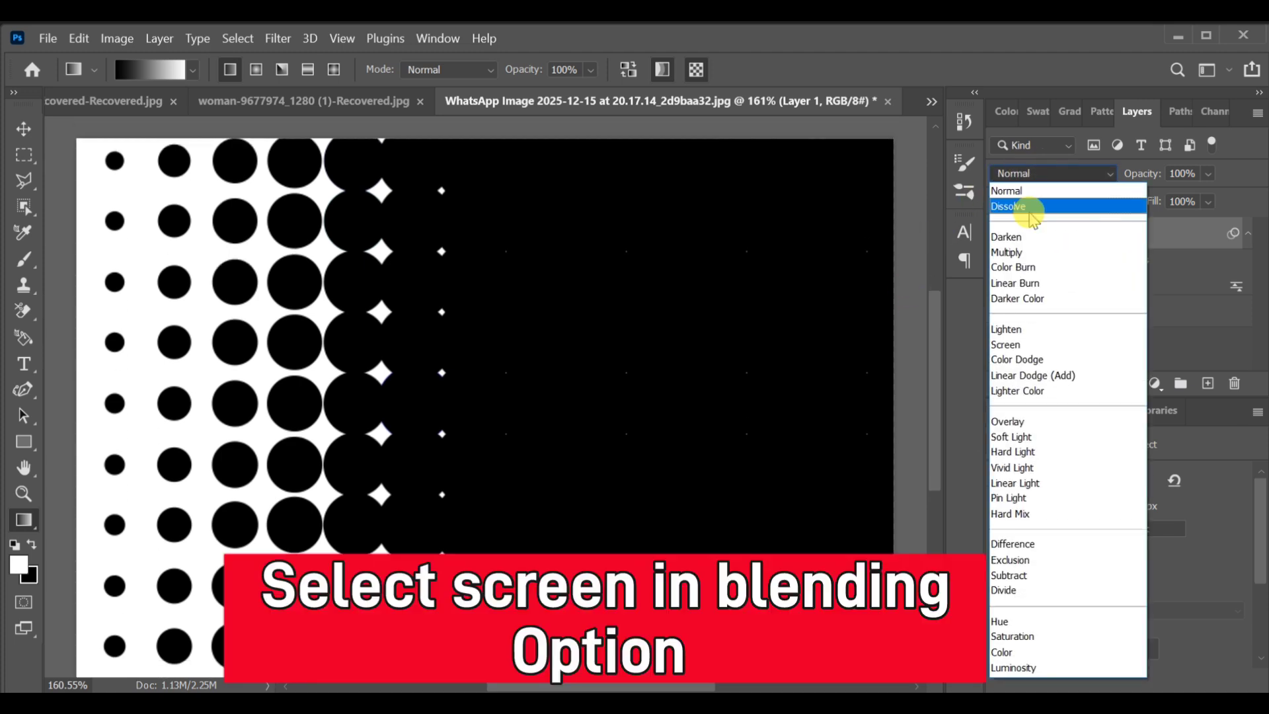
pyautogui.click(1005, 343)
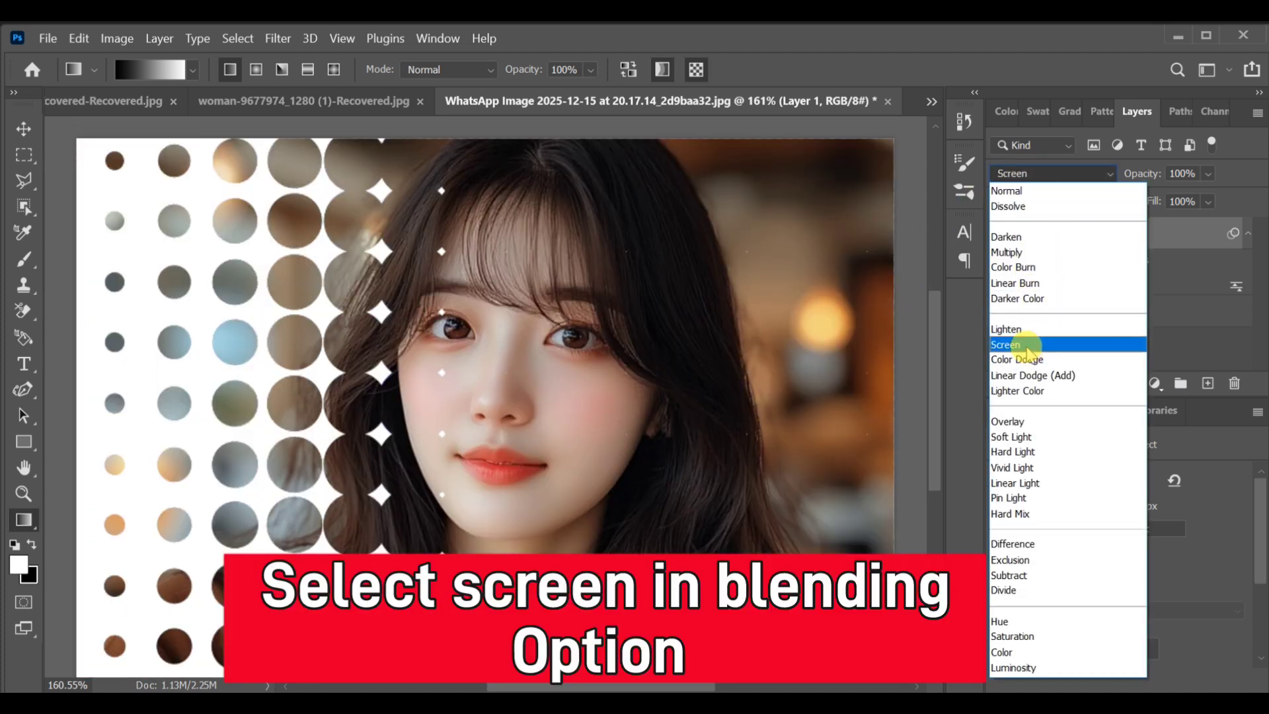
pyautogui.click(1005, 344)
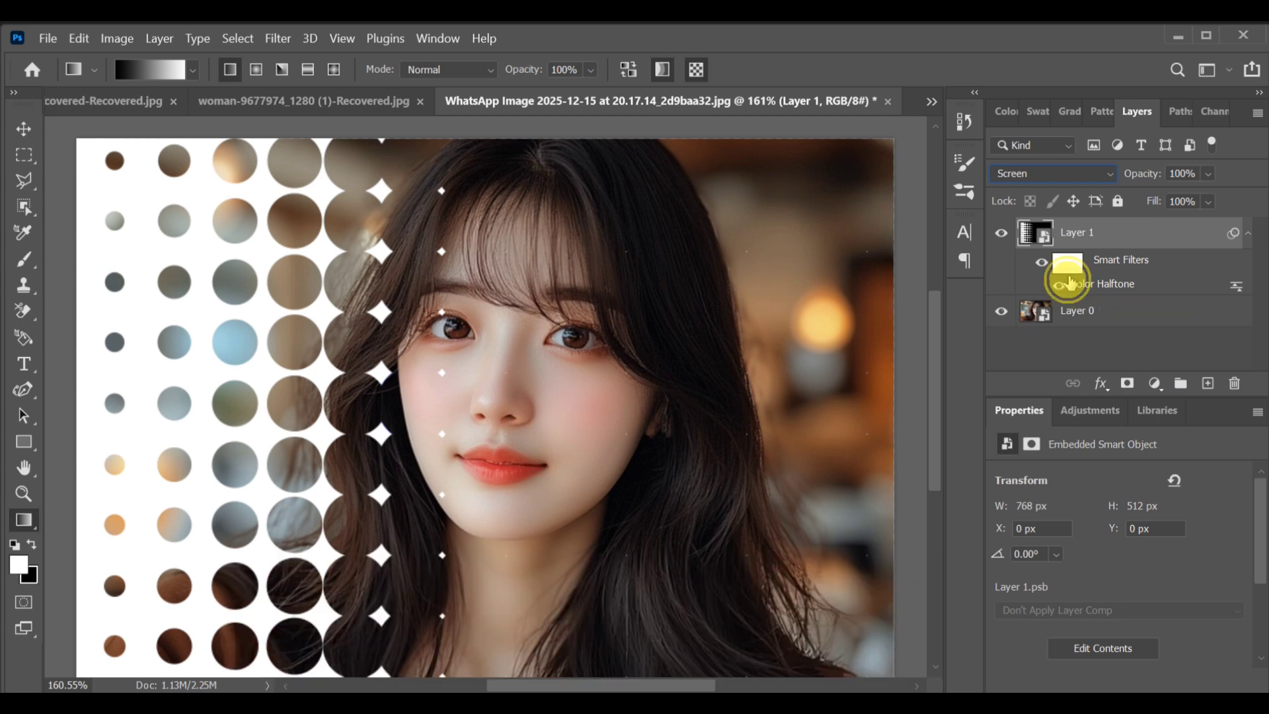
# Step: Reduce the Color Halftone maximum radius to 20 for smaller dots
pyautogui.doubleClick(1103, 283)
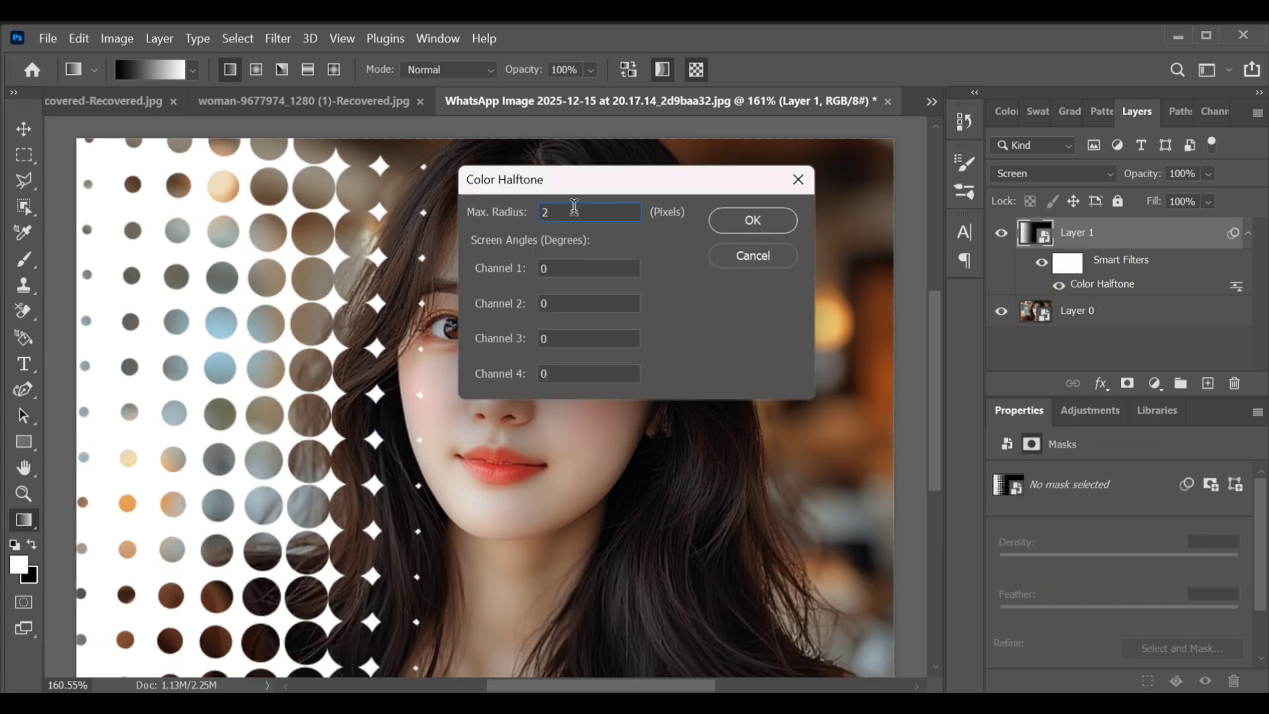
pyautogui.write('0')
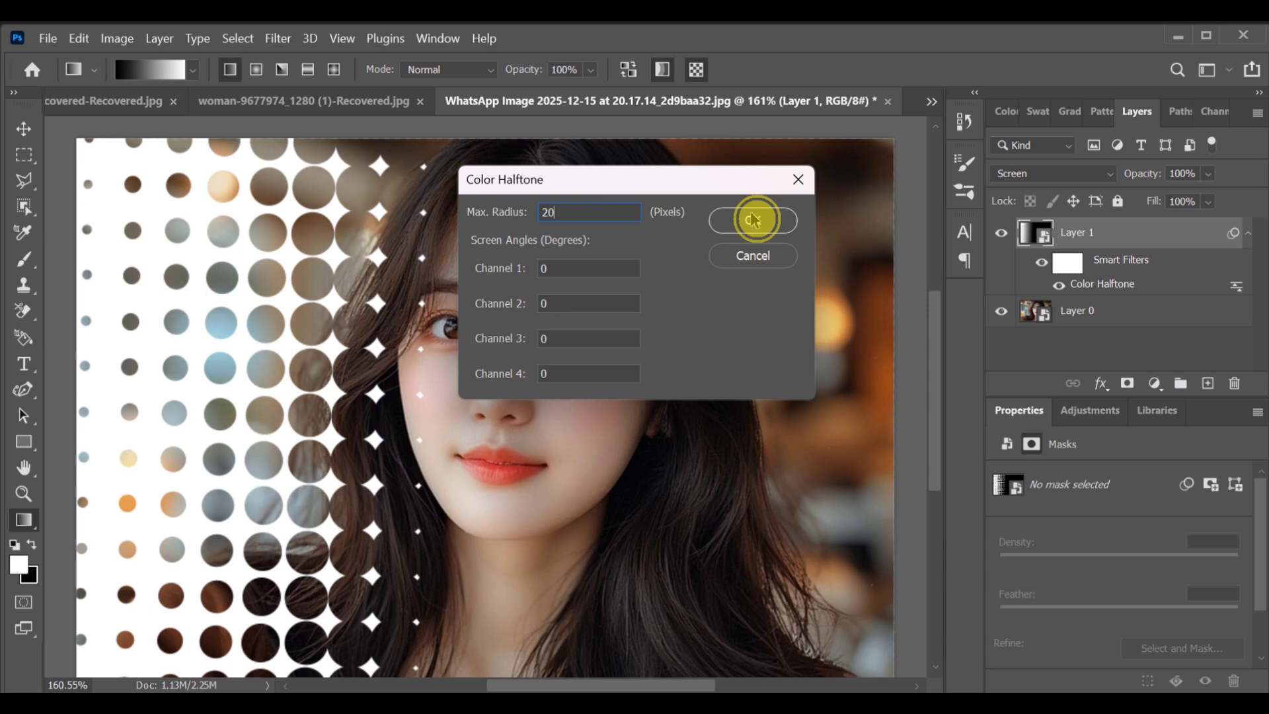
pyautogui.click(752, 219)
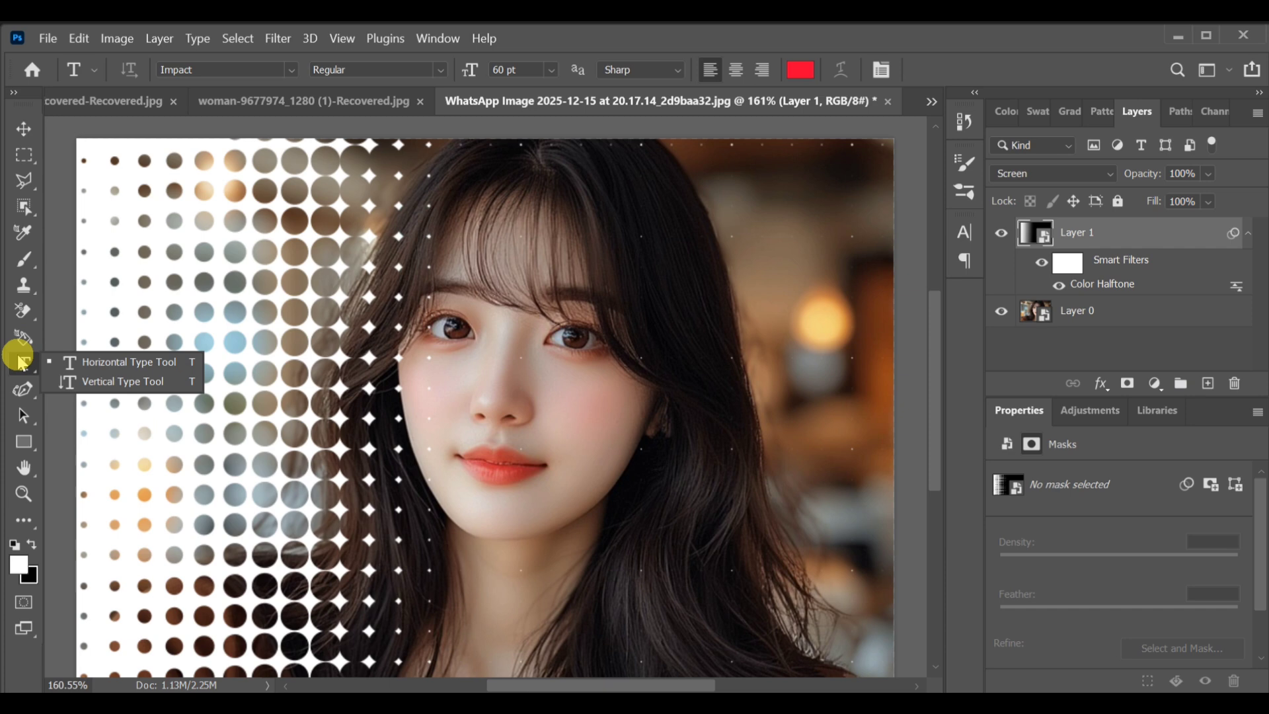
# Step: Replace the placeholder text with 'NETTO DOCH' in black over the portrait
pyautogui.click(128, 363)
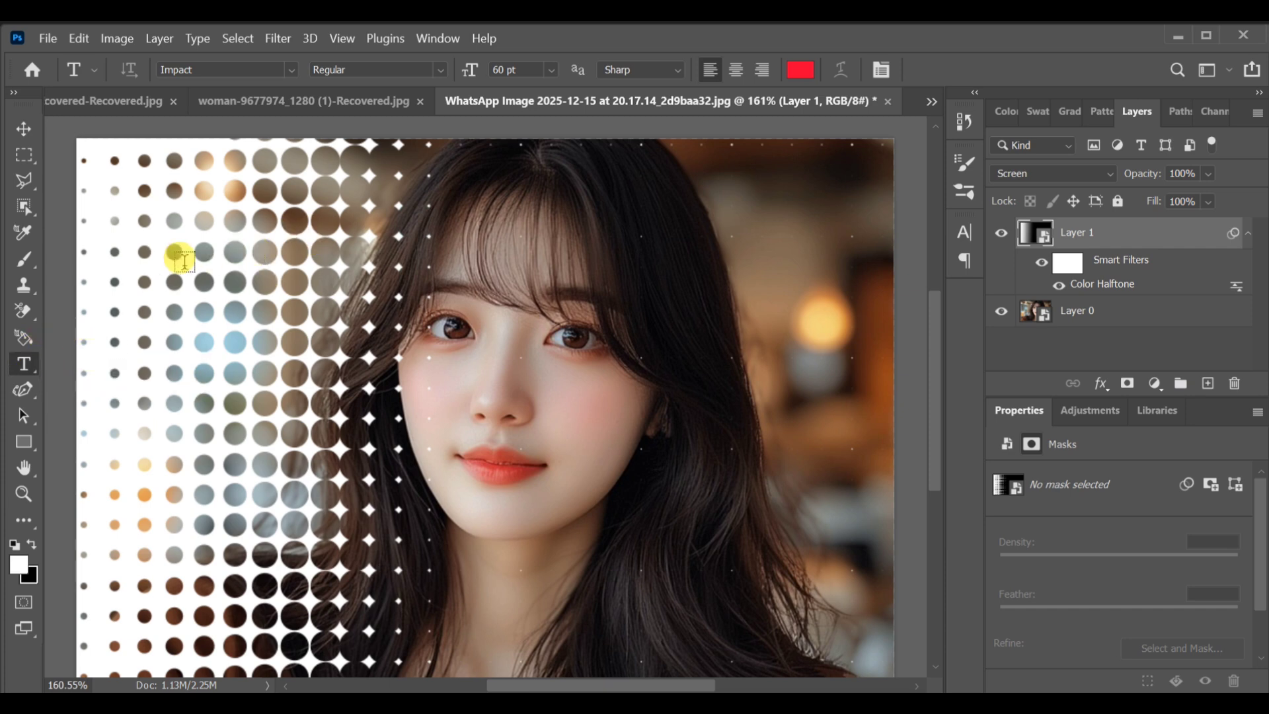
pyautogui.moveTo(724, 428)
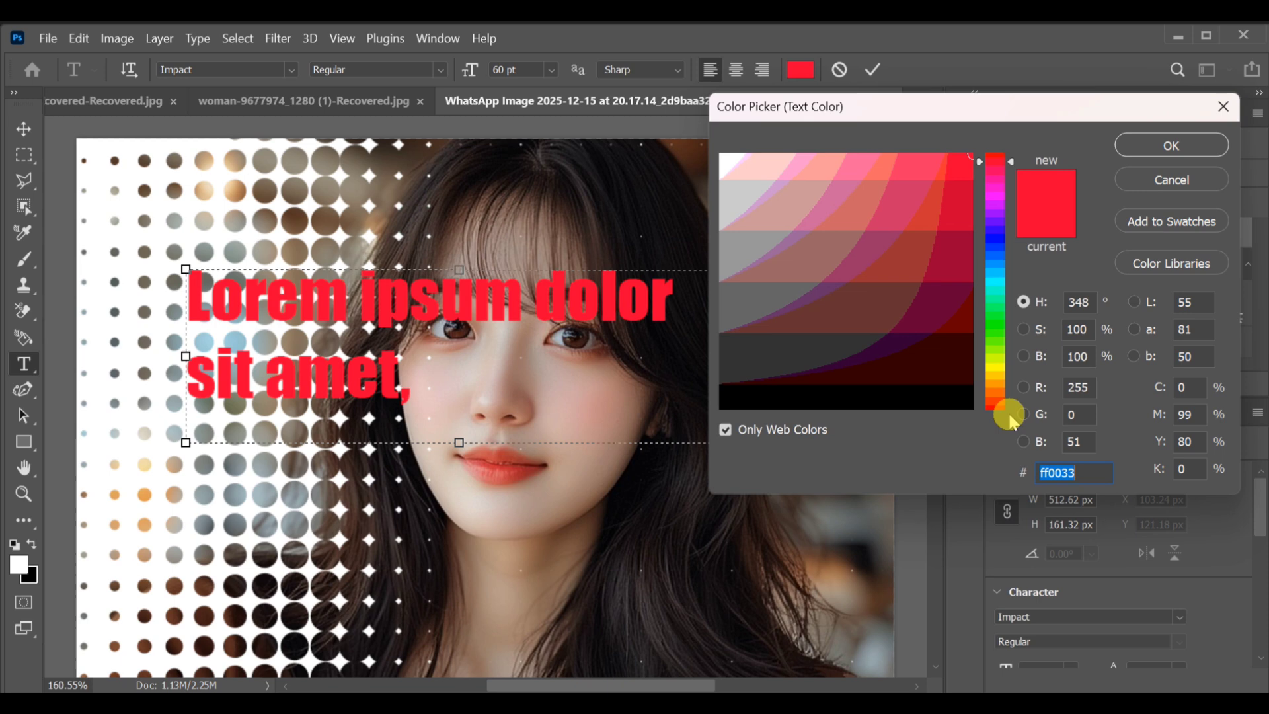
pyautogui.click(1171, 146)
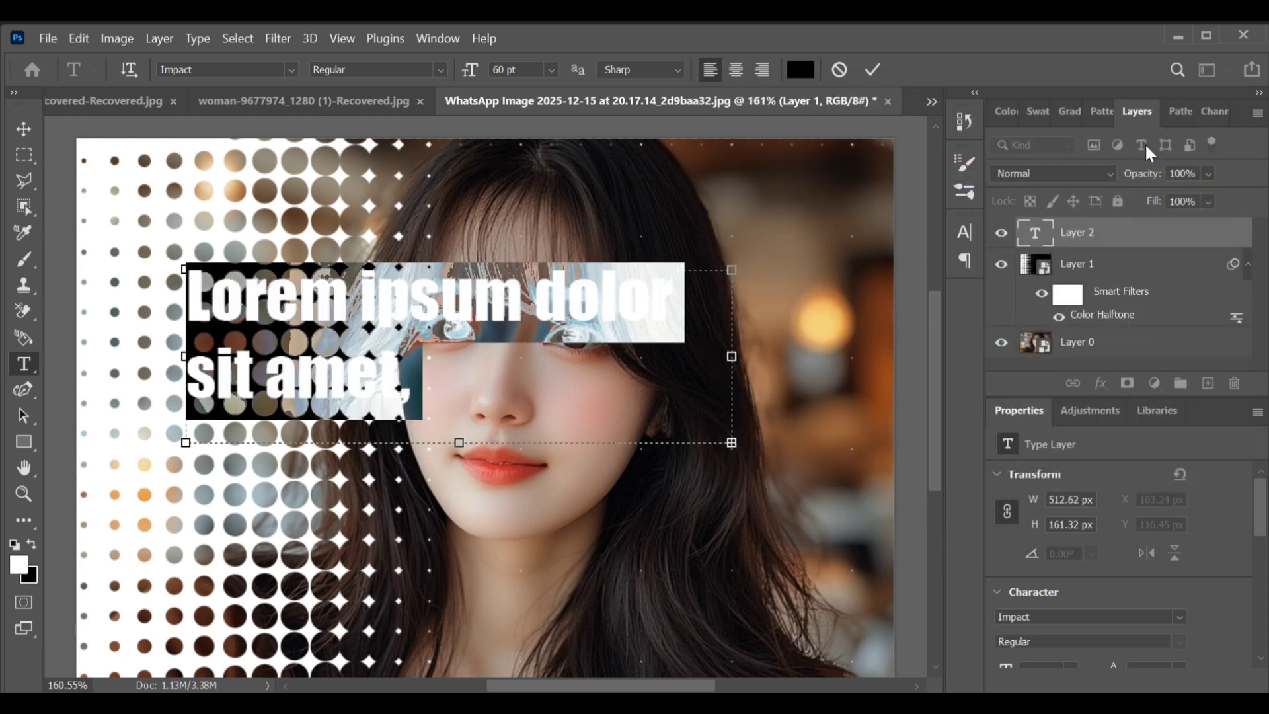
pyautogui.write('NETTO')
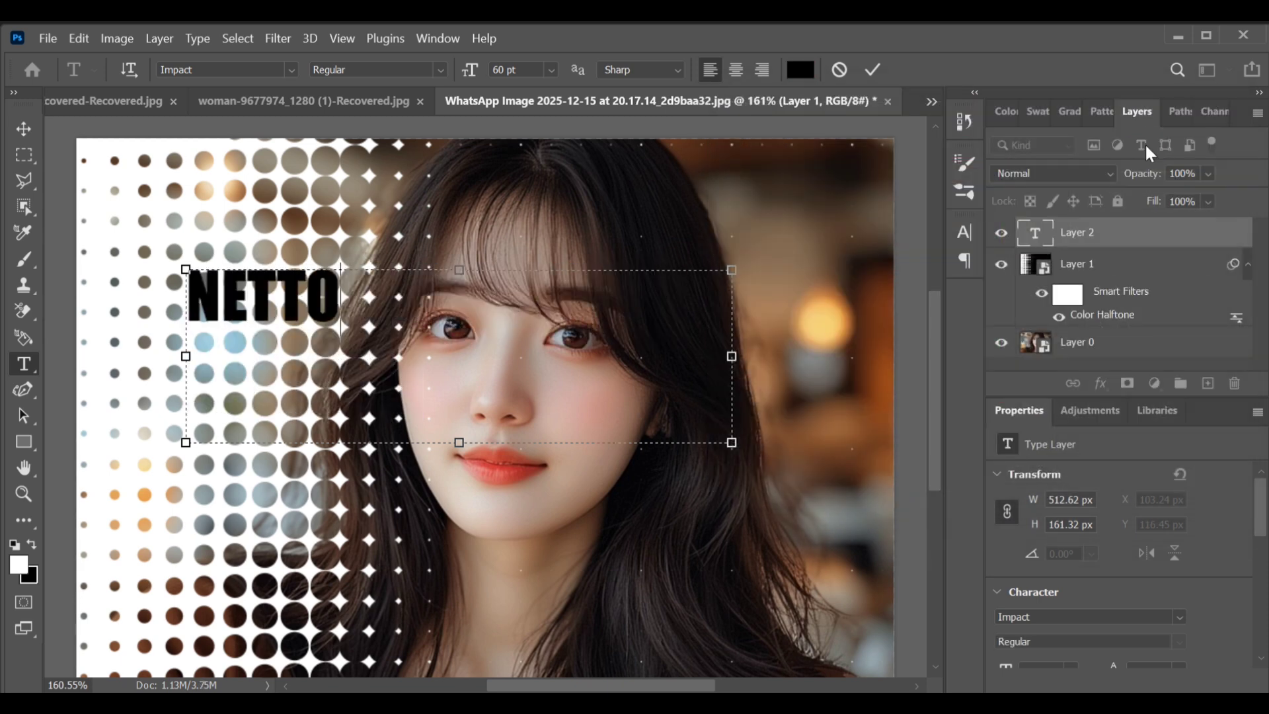
pyautogui.write('DOCH')
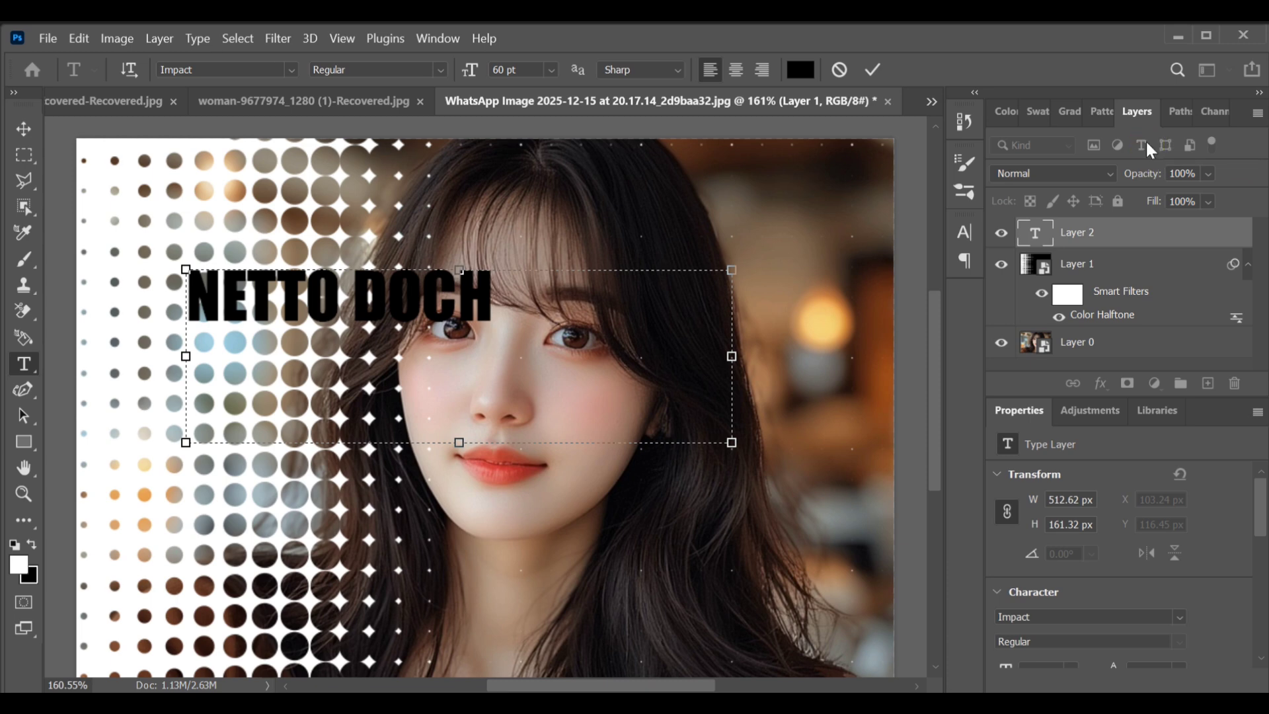
pyautogui.click(872, 68)
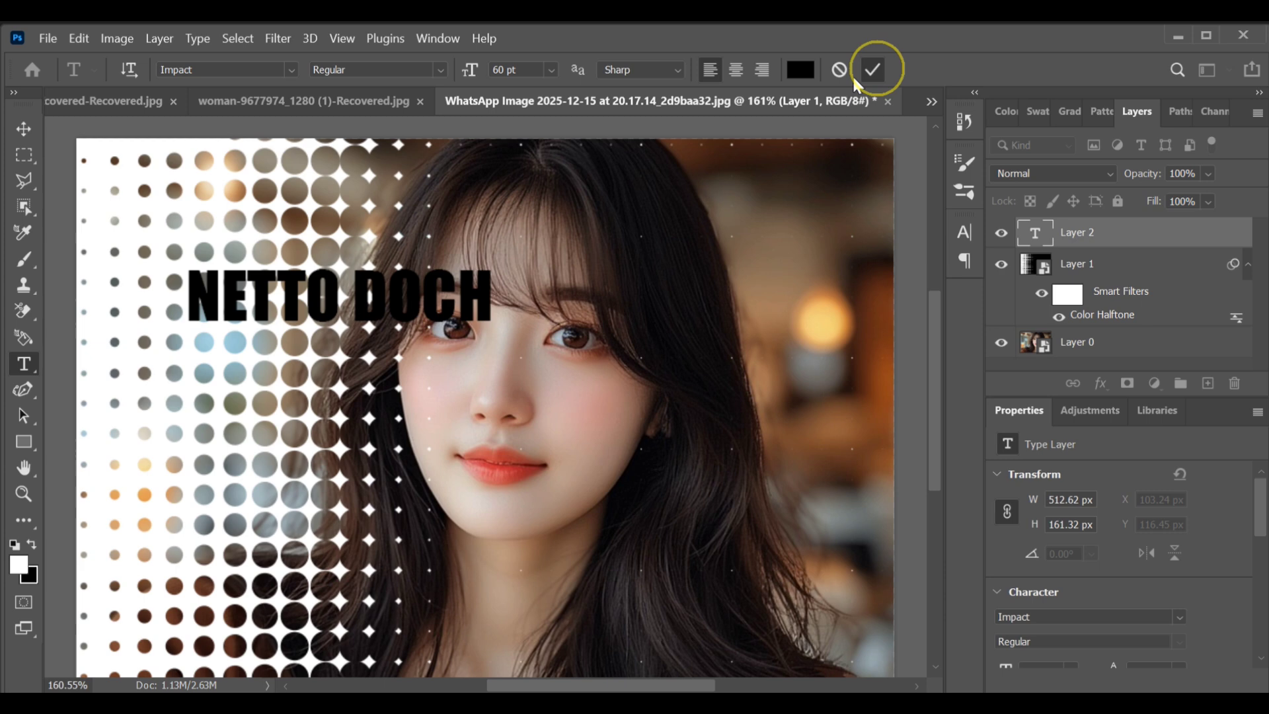
# Step: Rotate NETTO DOCH 90° vertical, enlarge it and place it down the left edge
pyautogui.click(876, 69)
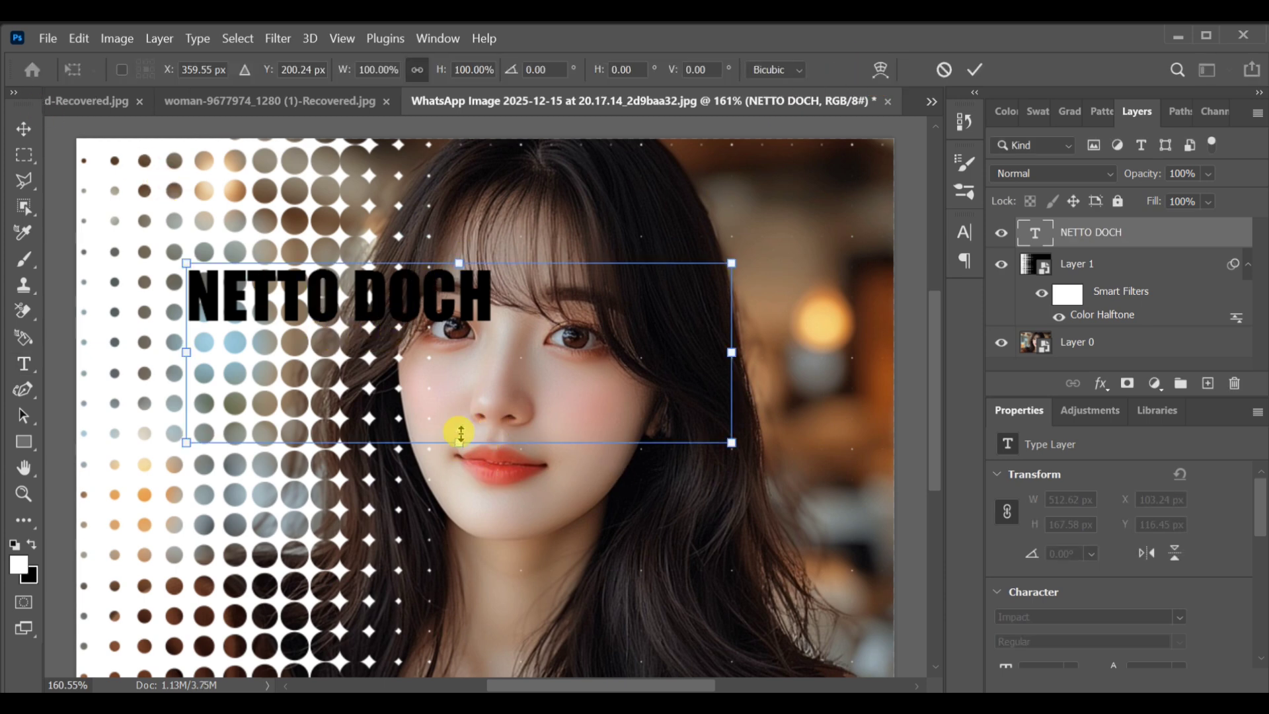
pyautogui.moveTo(731, 443); pyautogui.dragTo(858, 527)
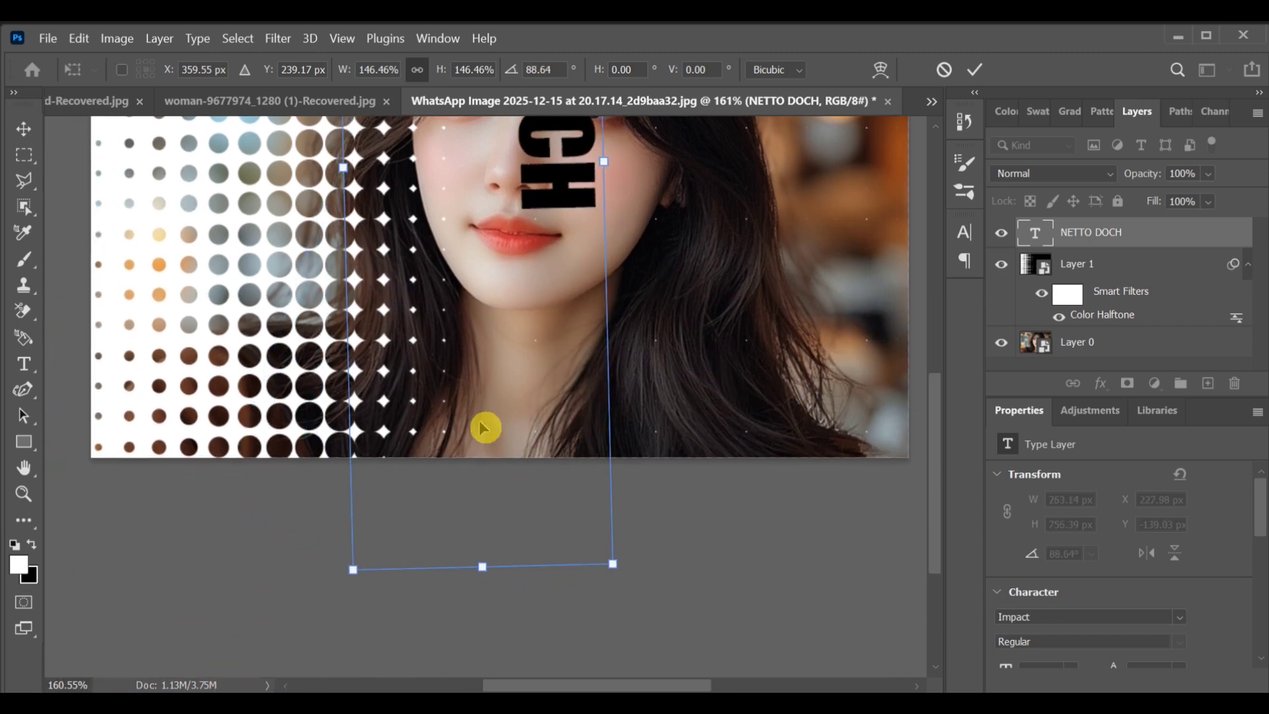
pyautogui.moveTo(484, 427); pyautogui.dragTo(212, 323)
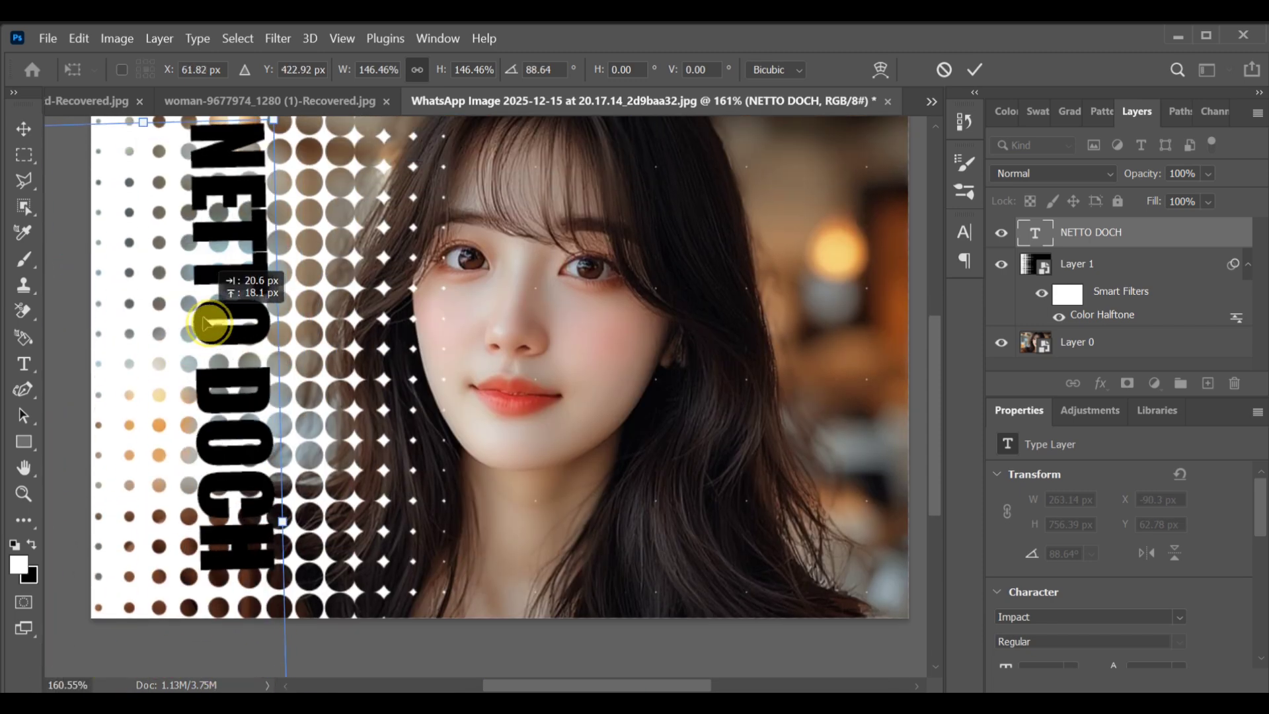
pyautogui.moveTo(211, 324); pyautogui.dragTo(267, 129)
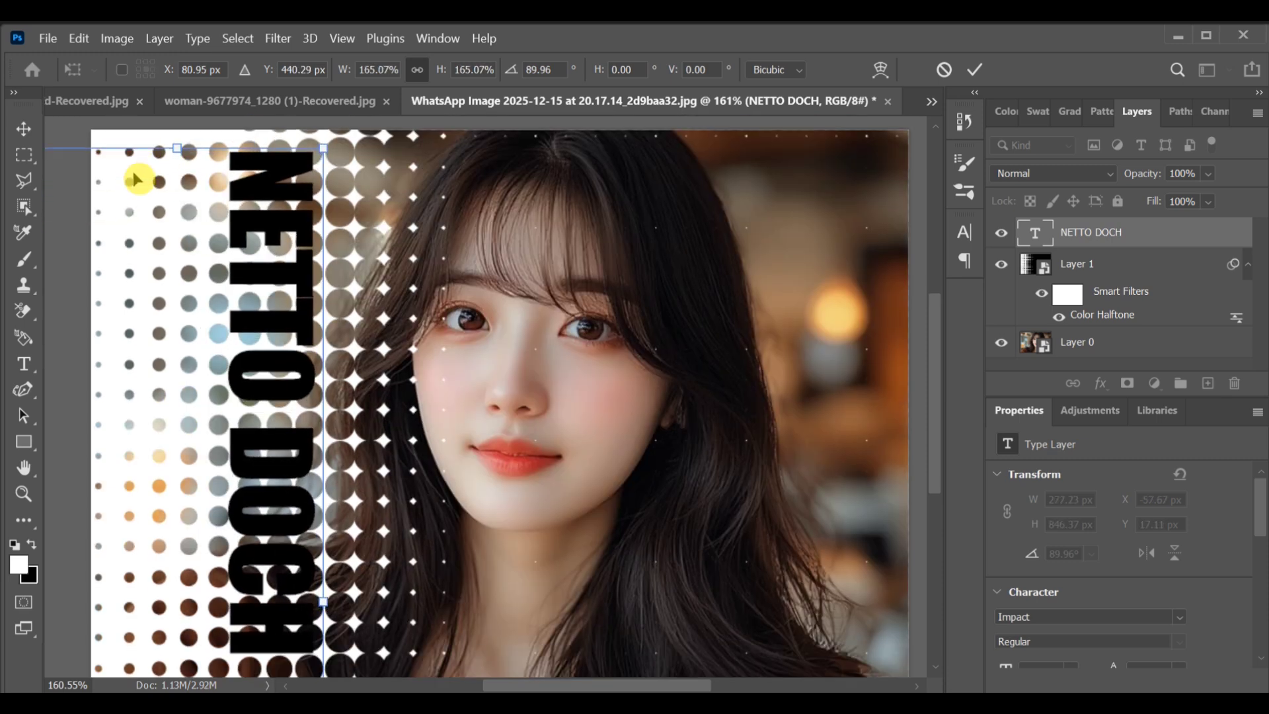
pyautogui.moveTo(137, 179); pyautogui.dragTo(275, 331)
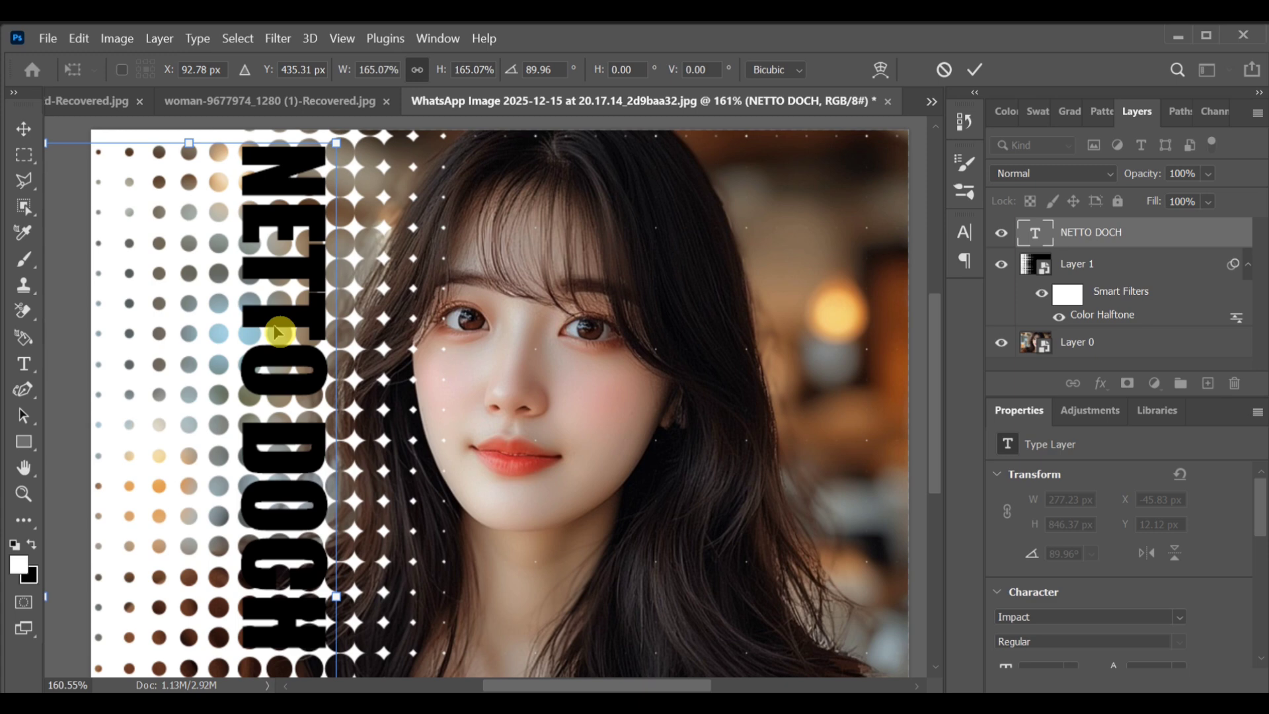
pyautogui.moveTo(748, 465)
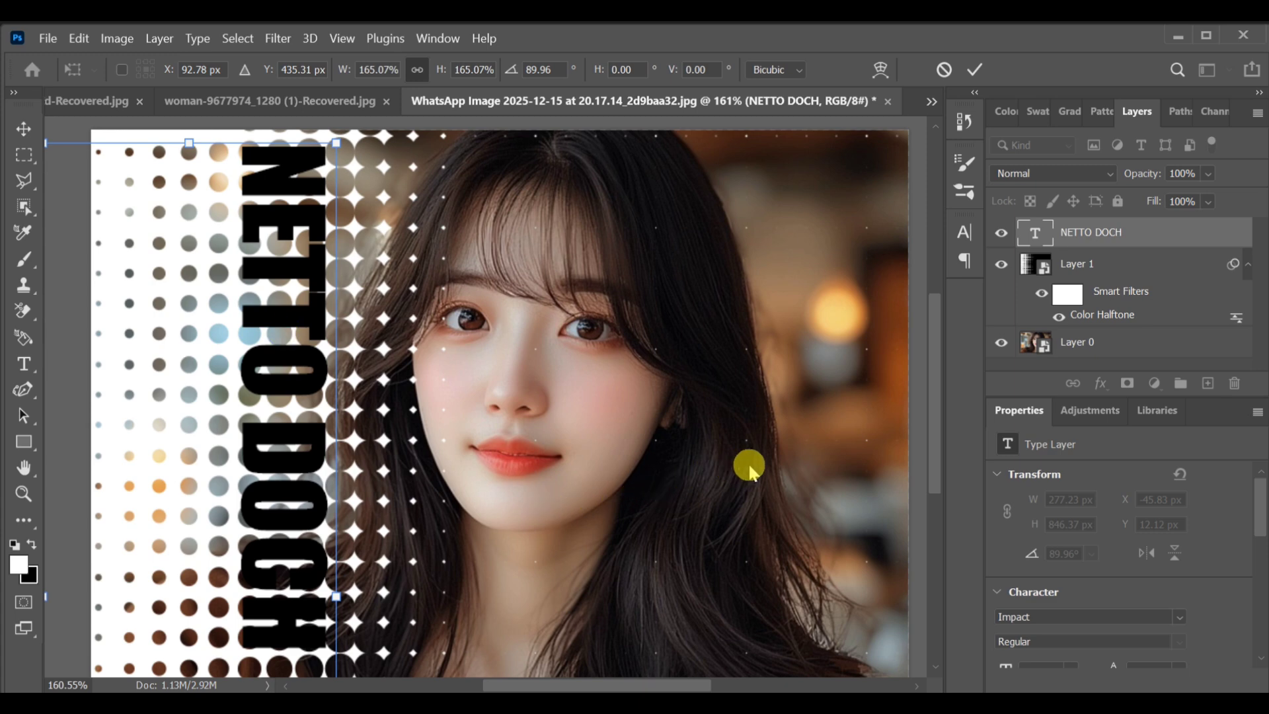
pyautogui.click(1100, 383)
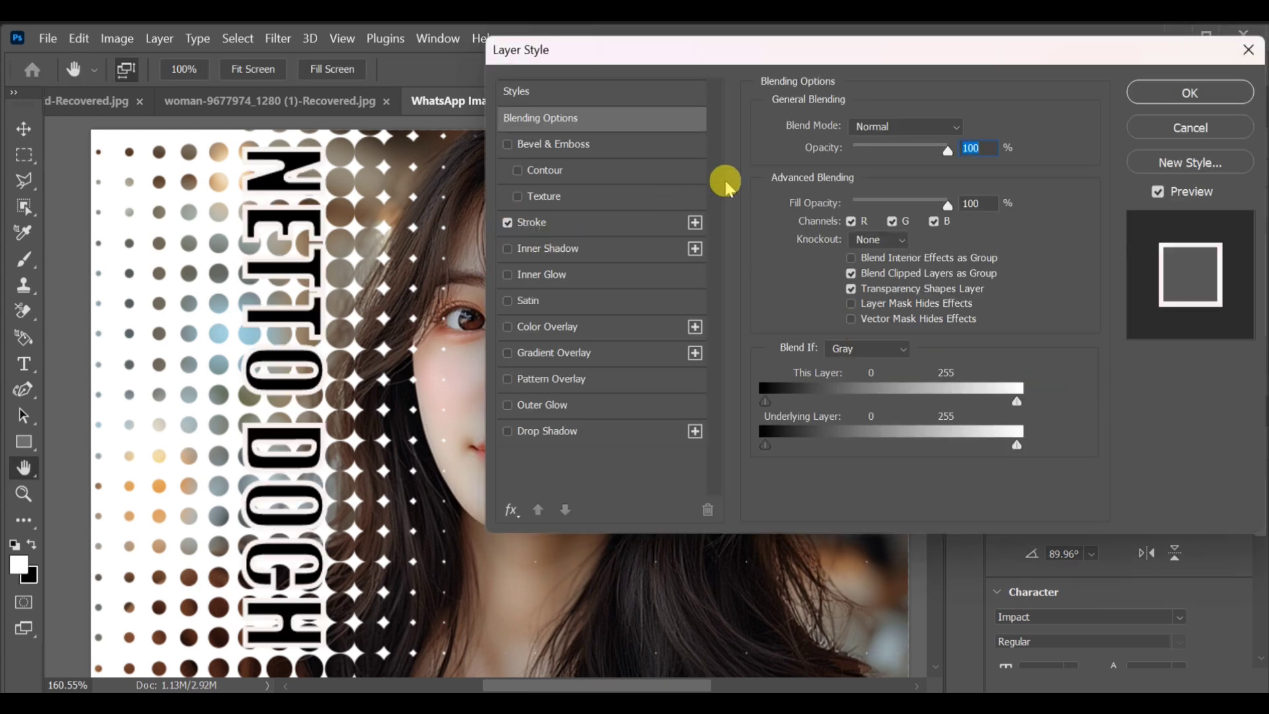
# Step: Enable a 5 px white Inside stroke on the NETTO DOCH text
pyautogui.click(534, 222)
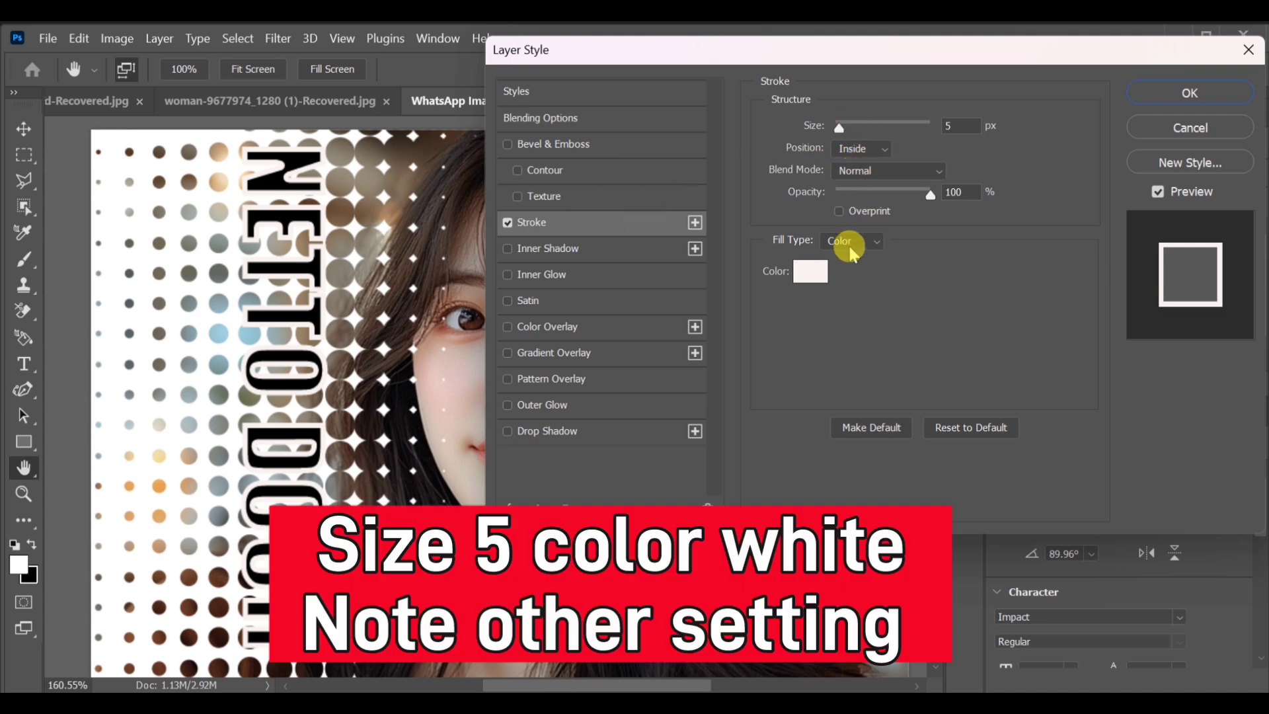
pyautogui.moveTo(838, 251)
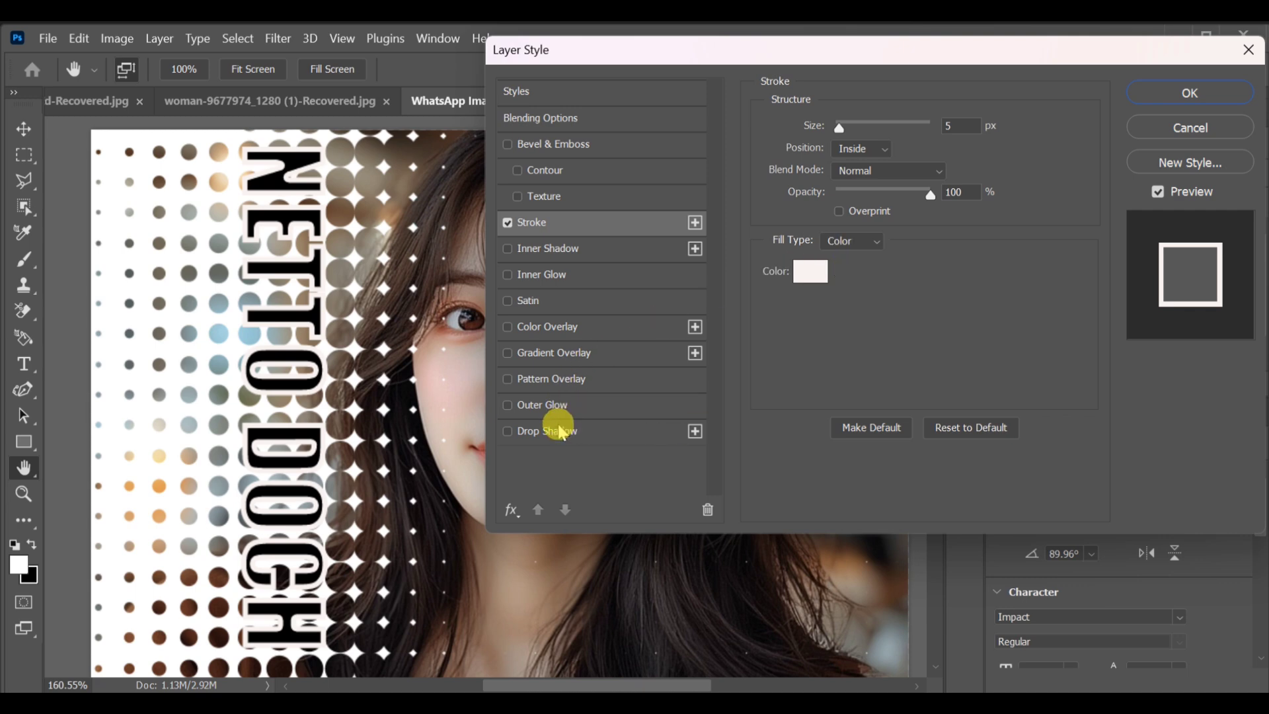
# Step: Add a drop shadow with distance 8, spread 8, size 9, angle 90°, opacity 100%, and apply the styles
pyautogui.click(508, 431)
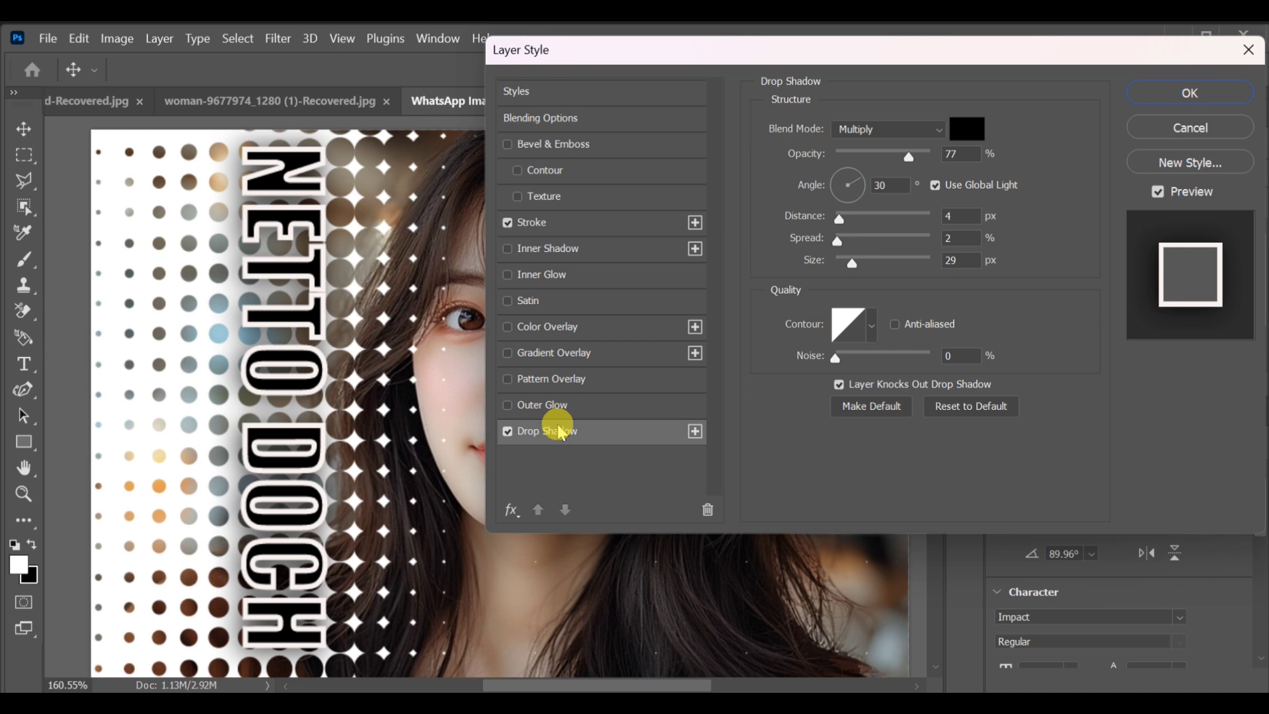
pyautogui.moveTo(838, 218); pyautogui.dragTo(846, 218)
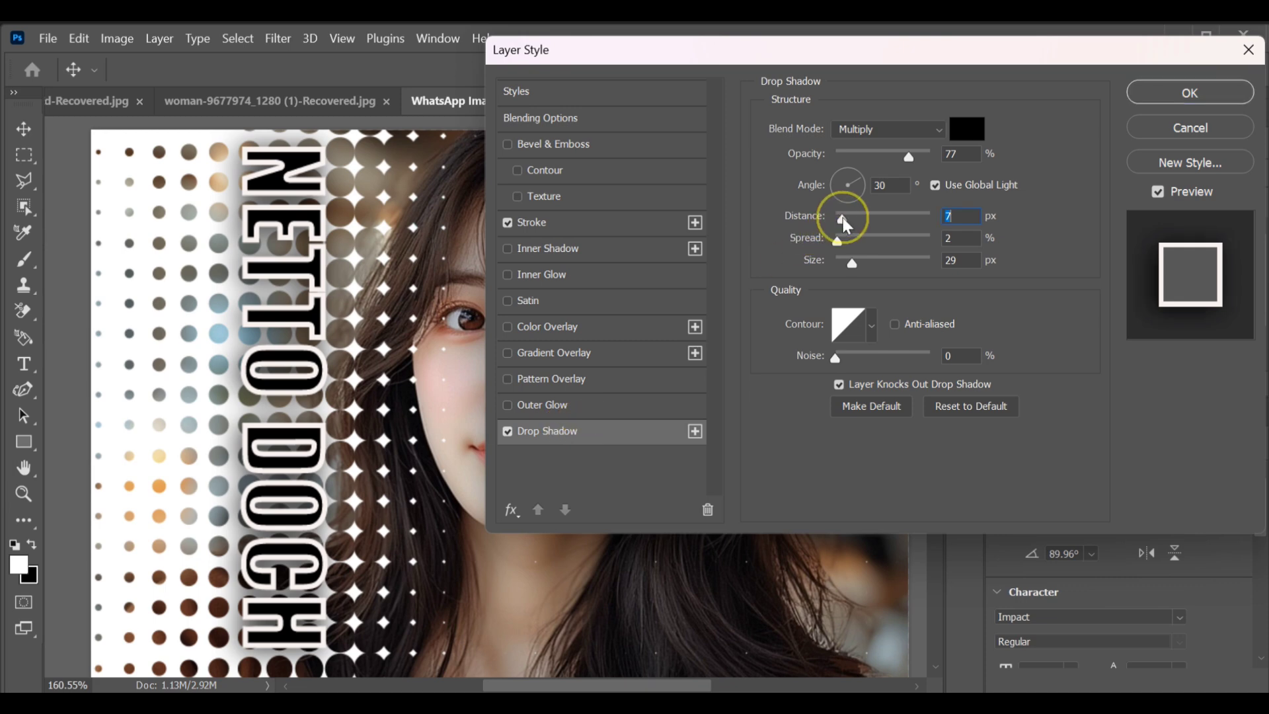
pyautogui.moveTo(841, 225); pyautogui.dragTo(846, 225)
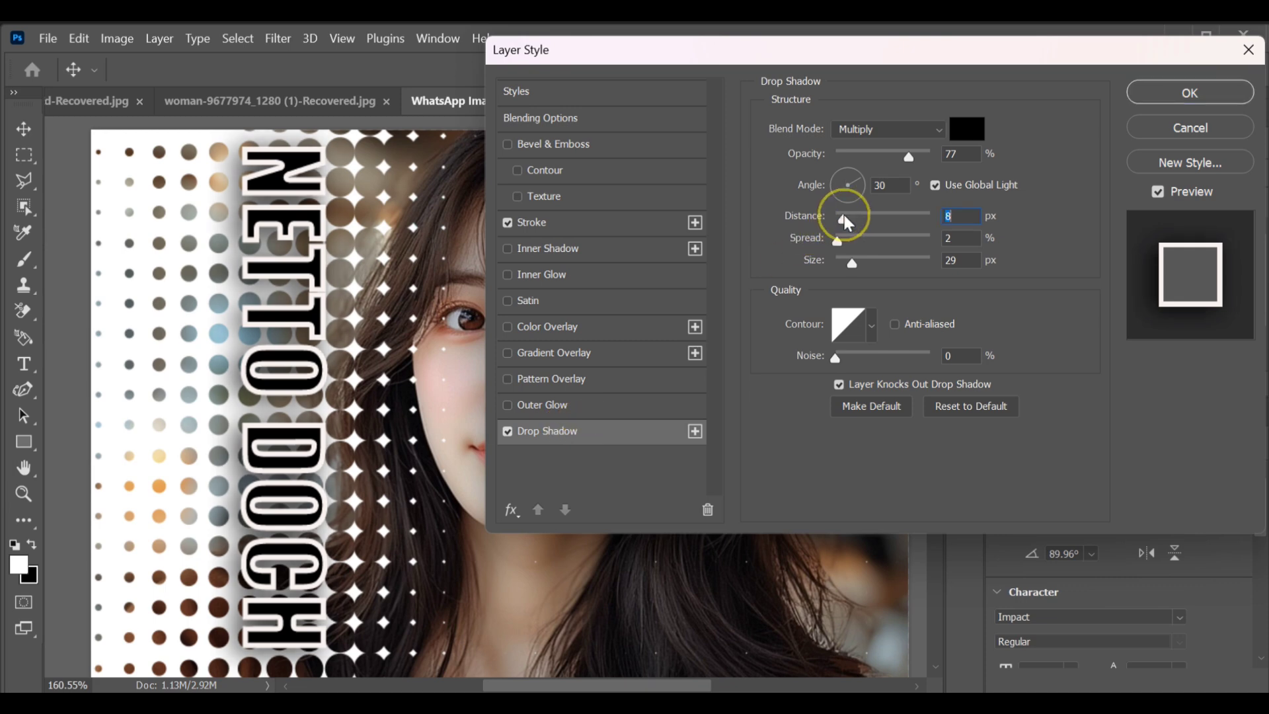
pyautogui.moveTo(836, 241); pyautogui.dragTo(846, 241)
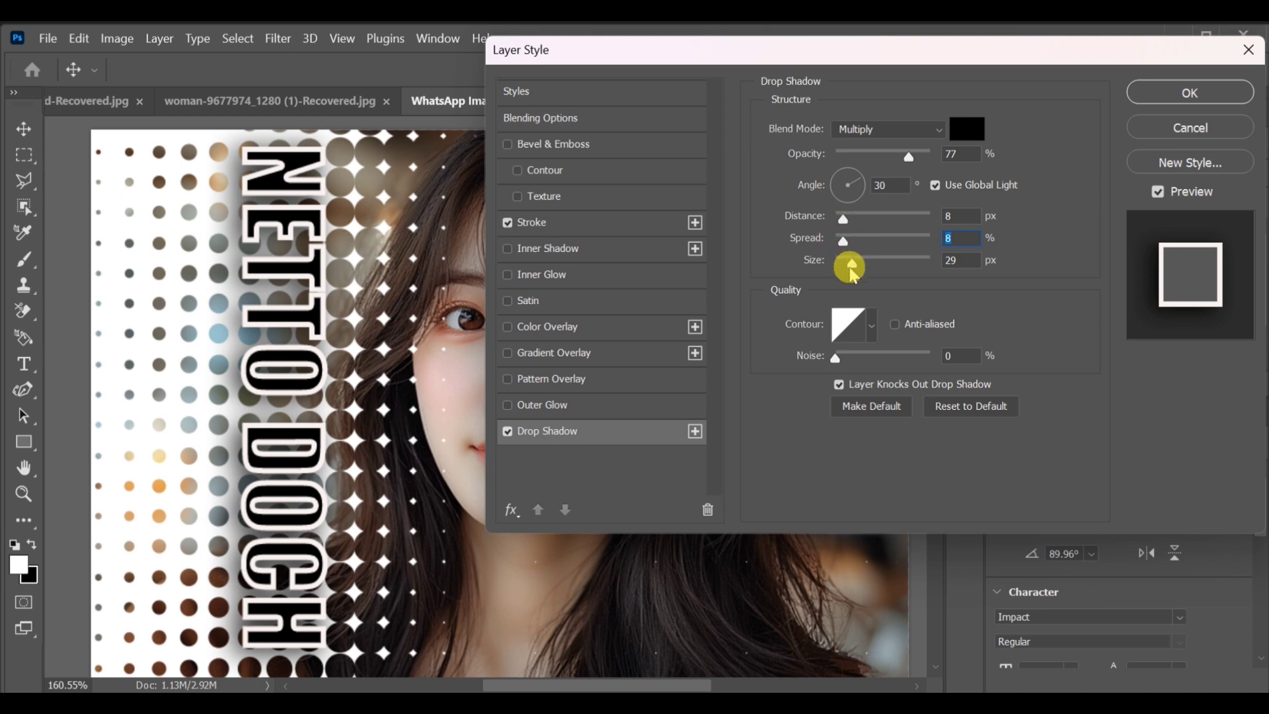
pyautogui.moveTo(850, 263); pyautogui.dragTo(845, 263)
pyautogui.write('90')
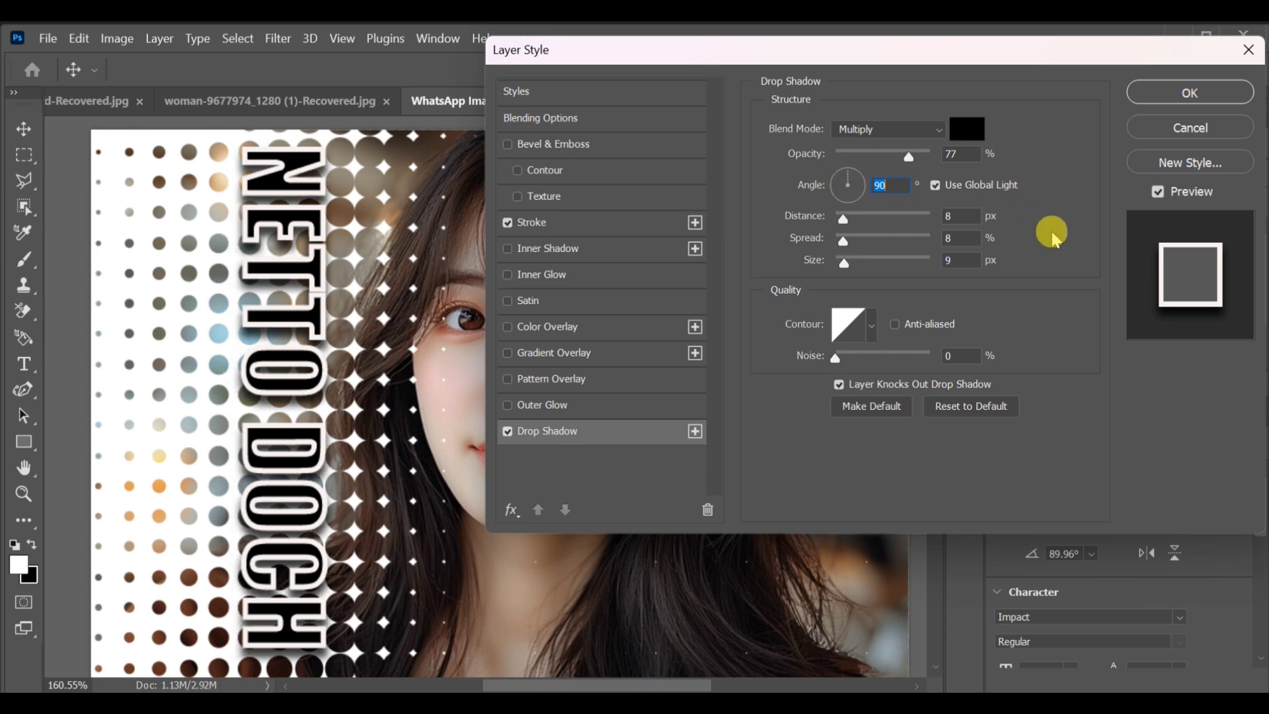
pyautogui.moveTo(960, 217)
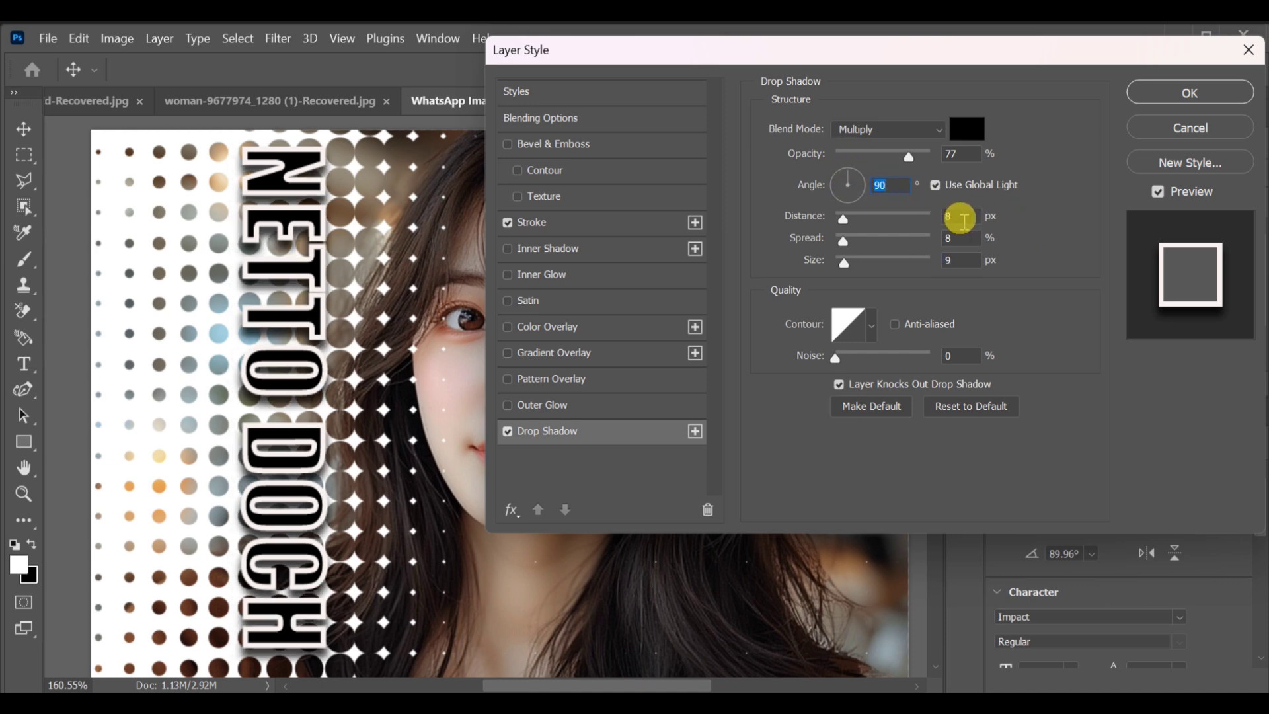
pyautogui.moveTo(906, 154)
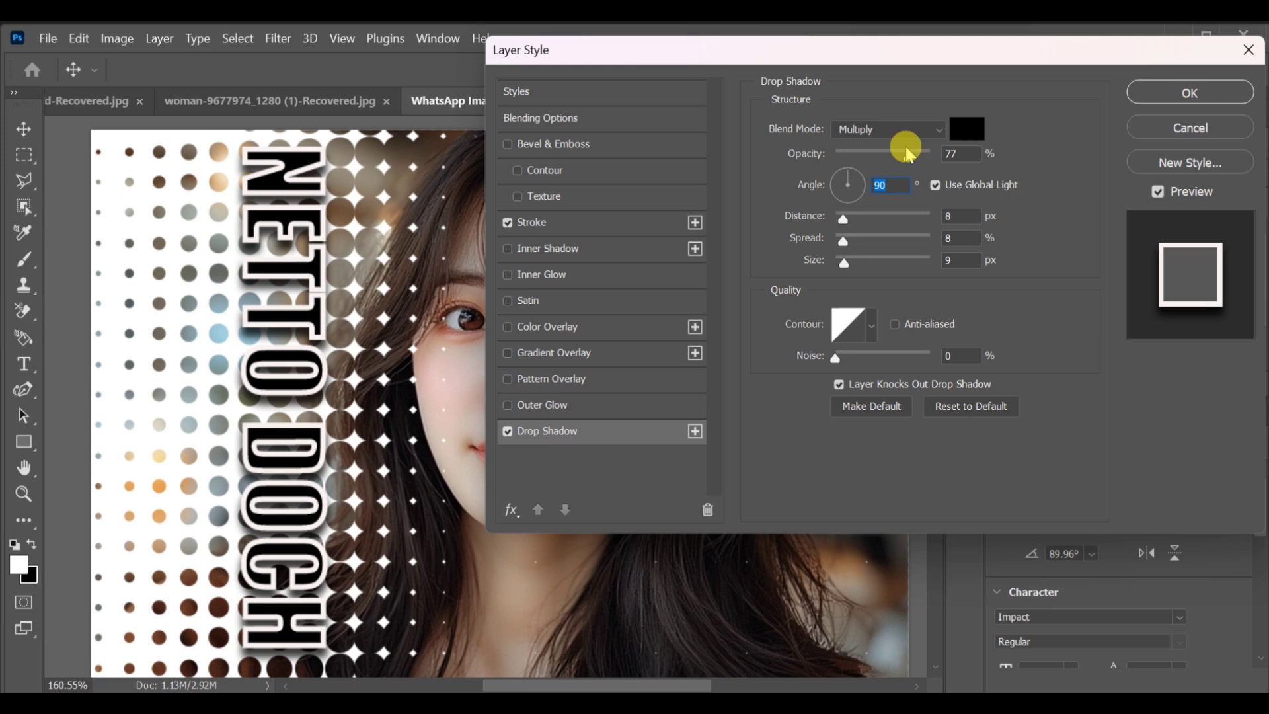
pyautogui.moveTo(906, 154); pyautogui.dragTo(930, 153)
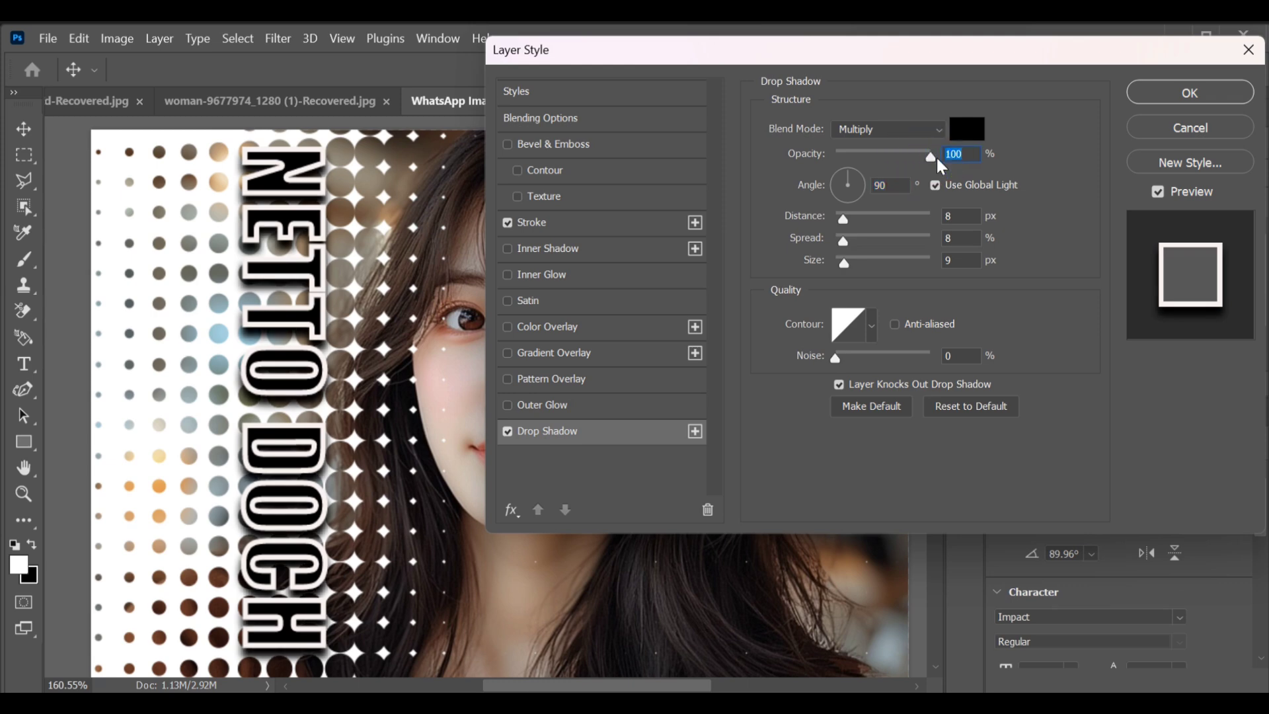
pyautogui.click(534, 222)
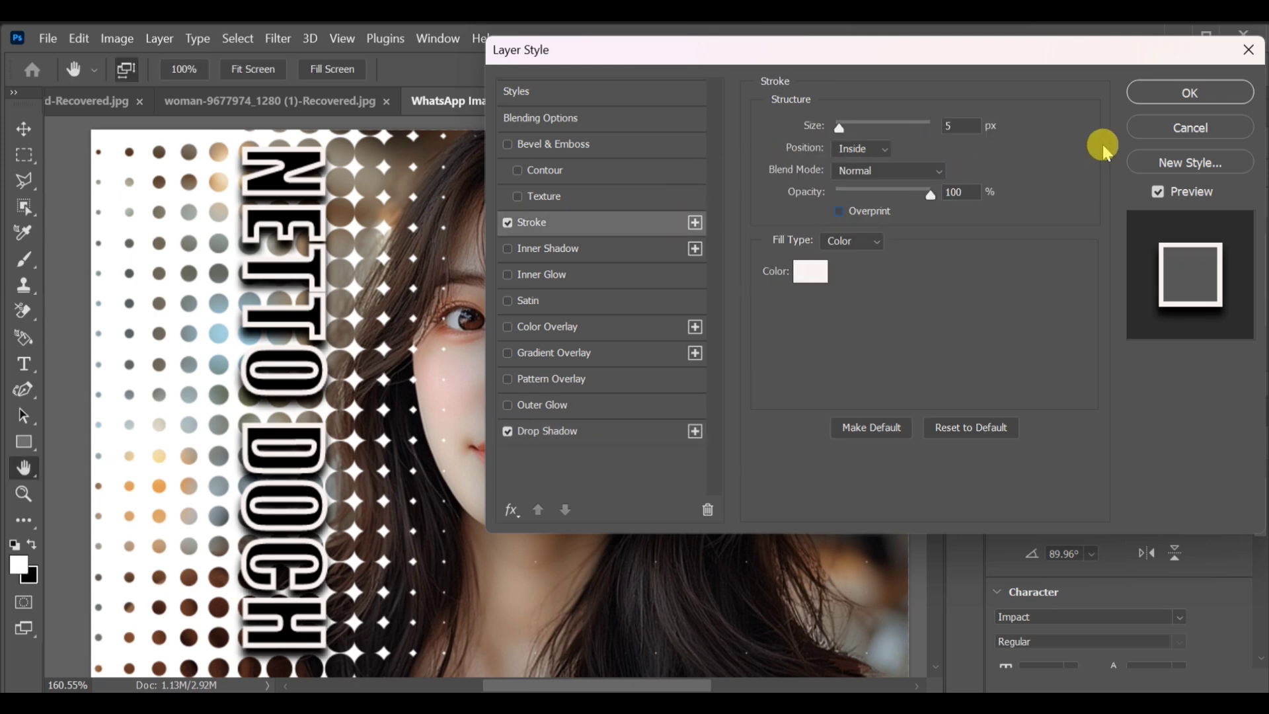
pyautogui.click(1190, 92)
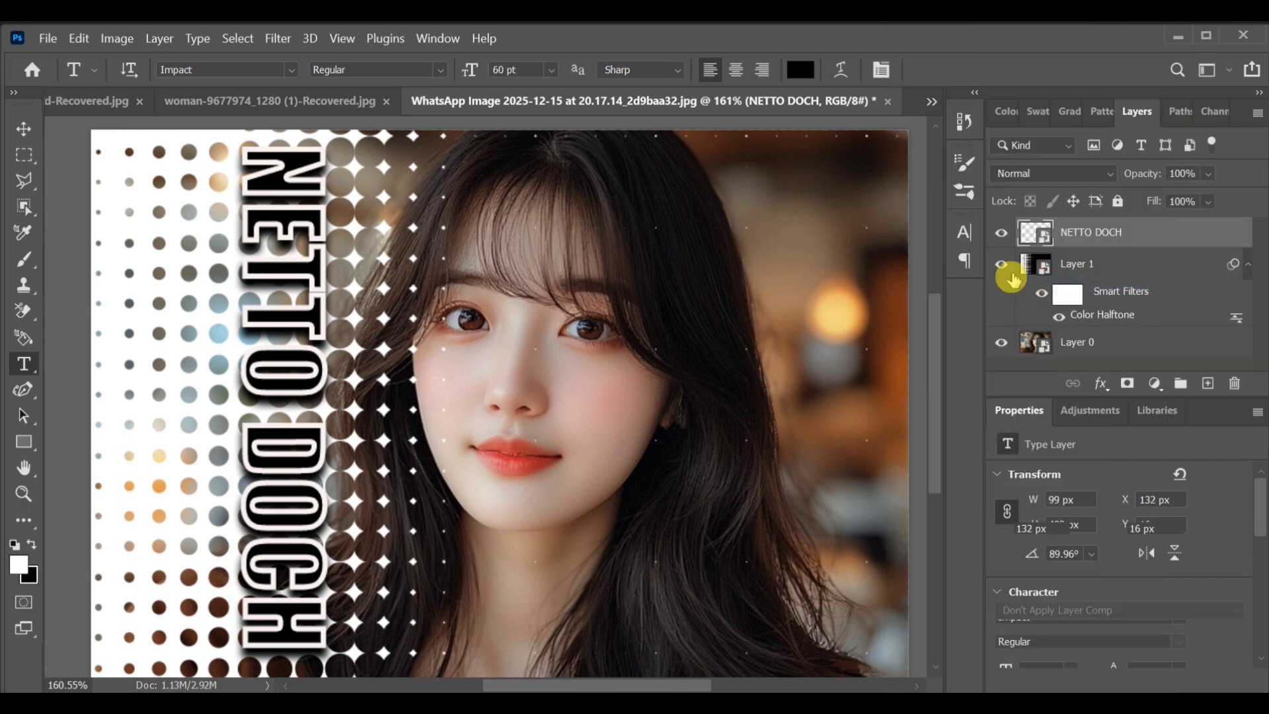
# Step: Convert the styled NETTO DOCH text layer into a smart object
pyautogui.rightClick(1076, 263)
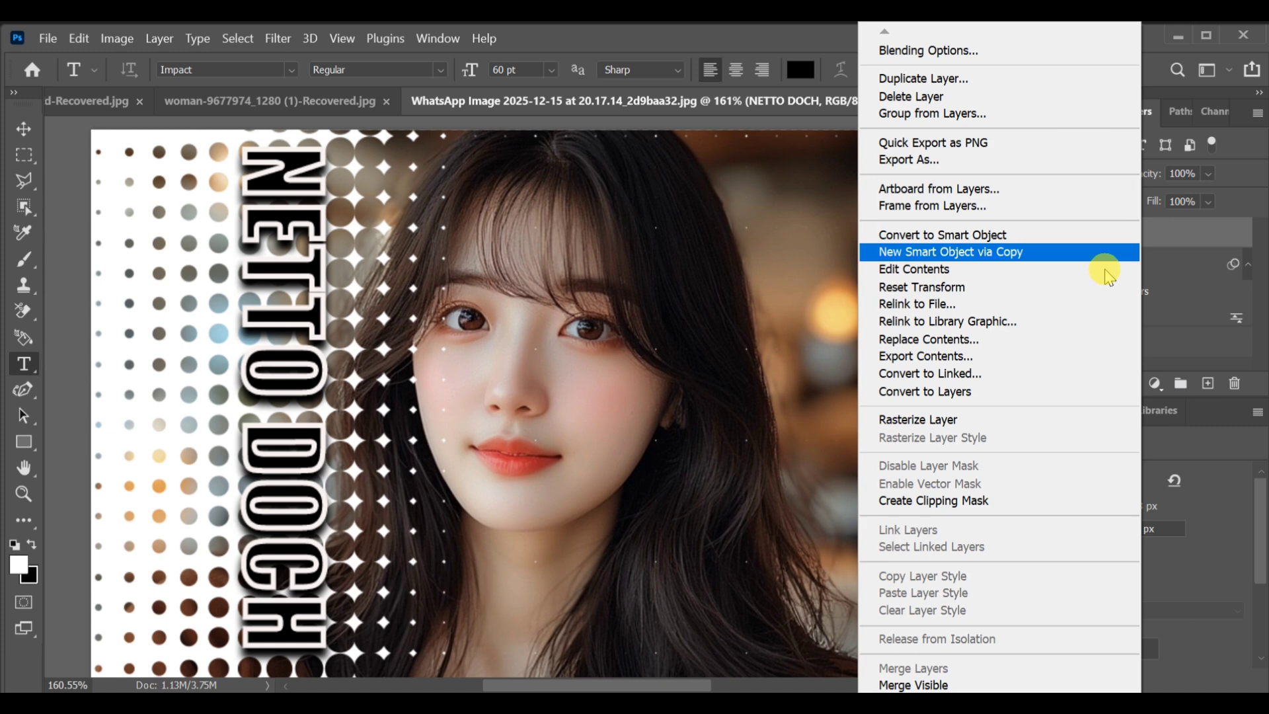
pyautogui.click(950, 251)
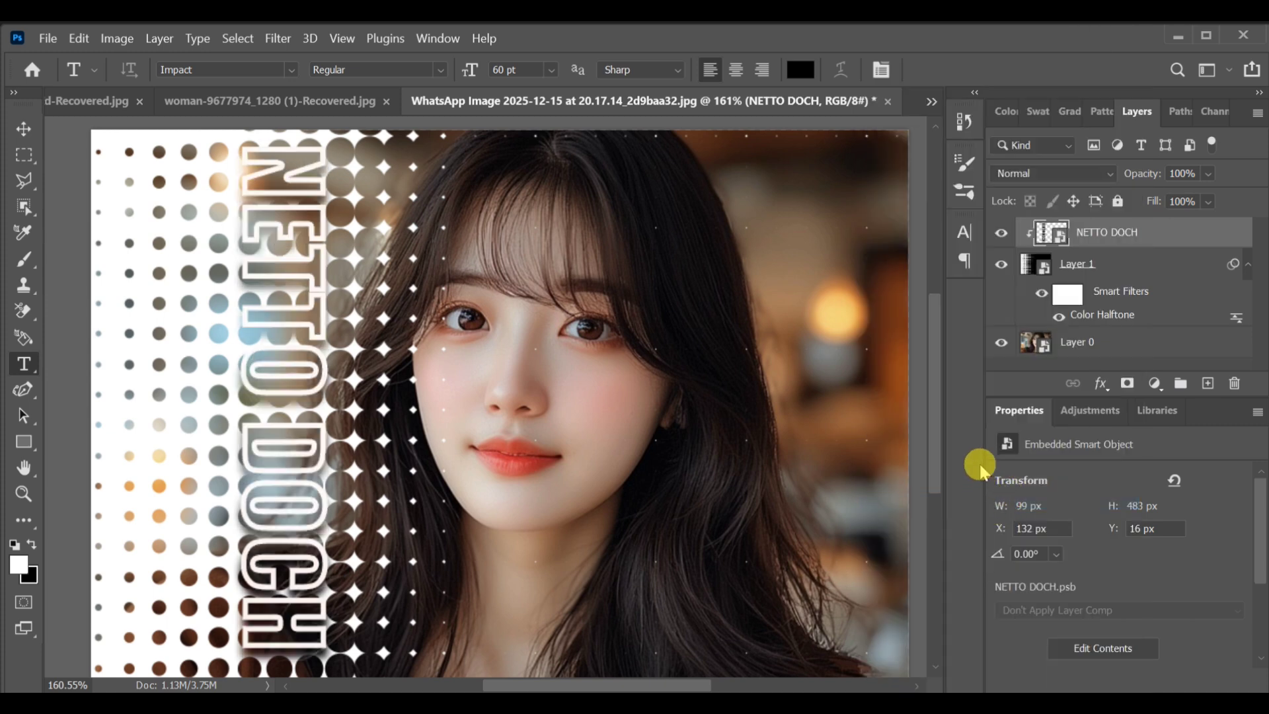
pyautogui.moveTo(962, 394)
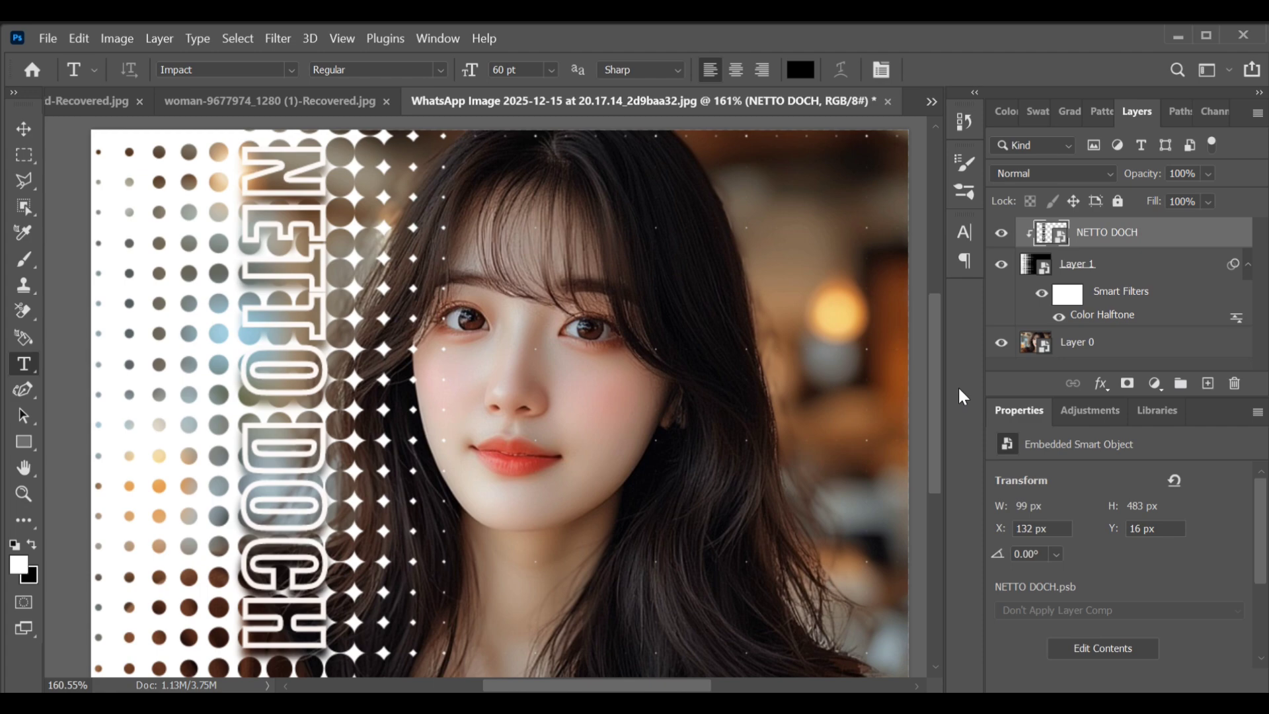